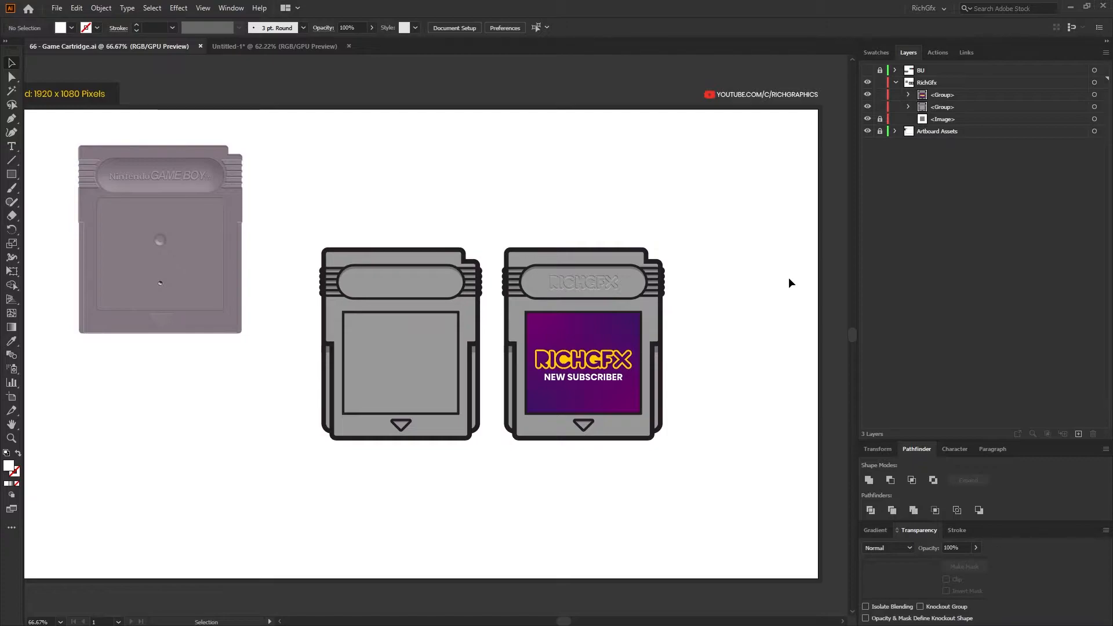
Step: Copy the RICHGFX cartridge group into a new document and fit the artboard around it
click(582, 344)
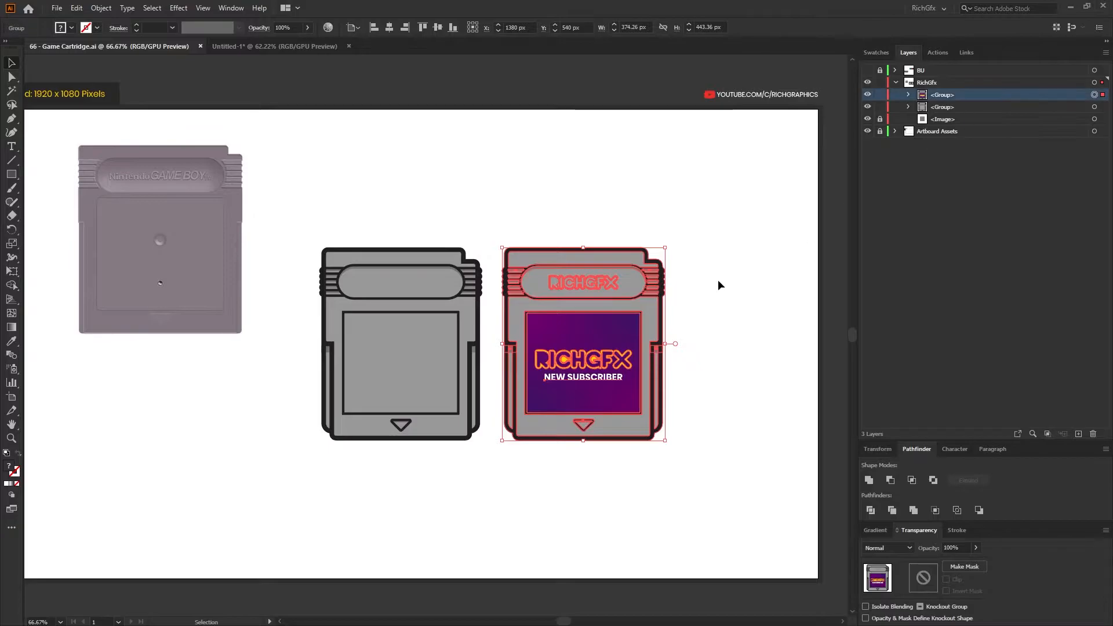
click(76, 8)
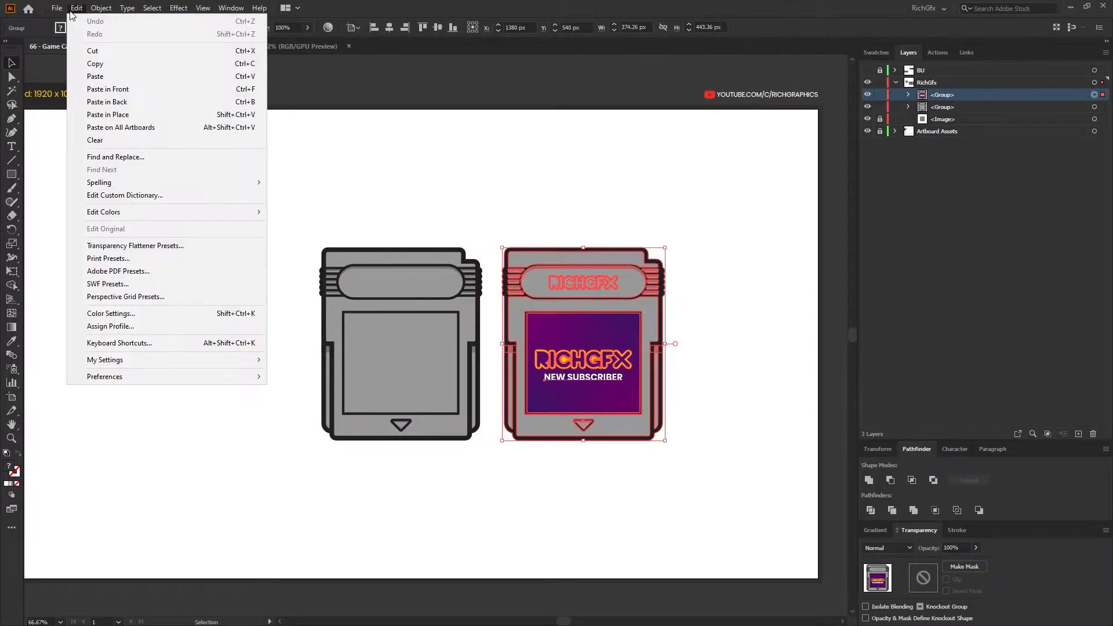
mouse_move(94, 62)
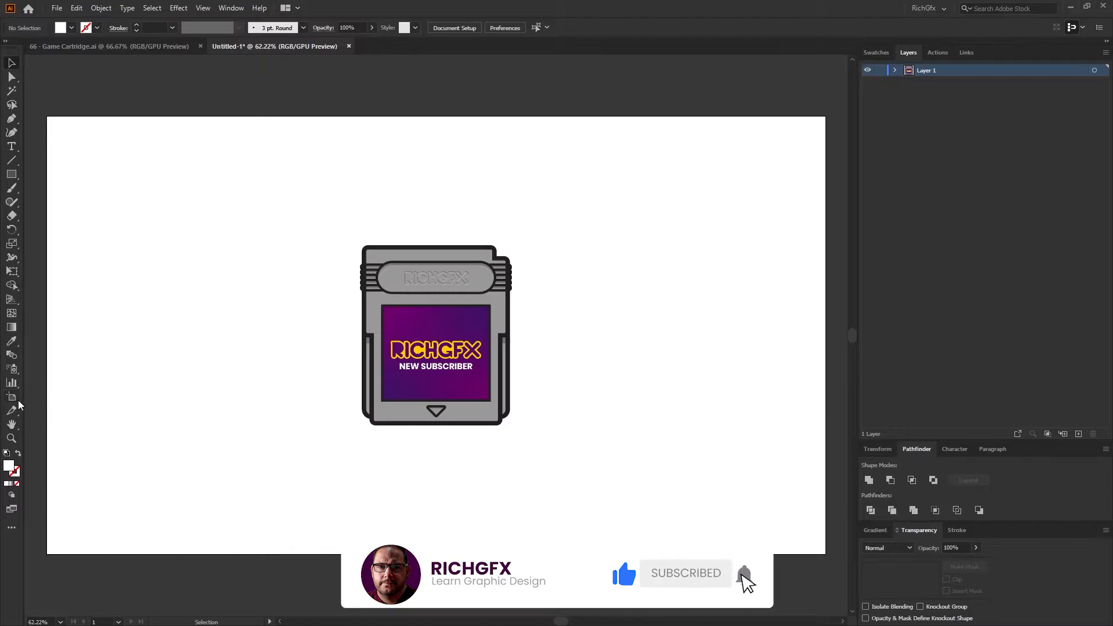
click(12, 382)
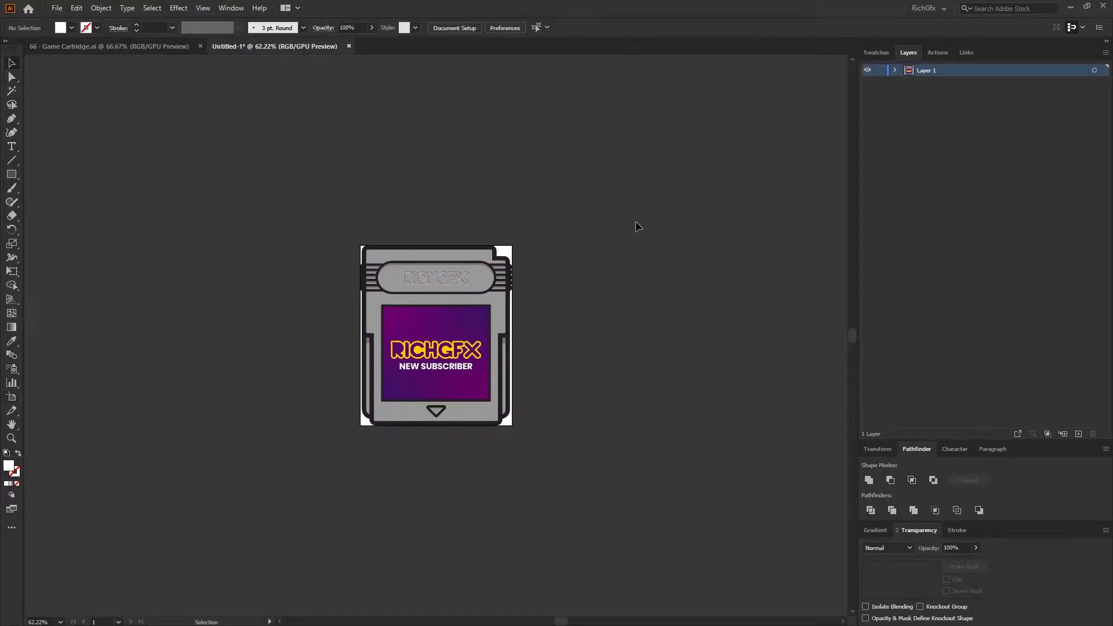
mouse_move(540, 258)
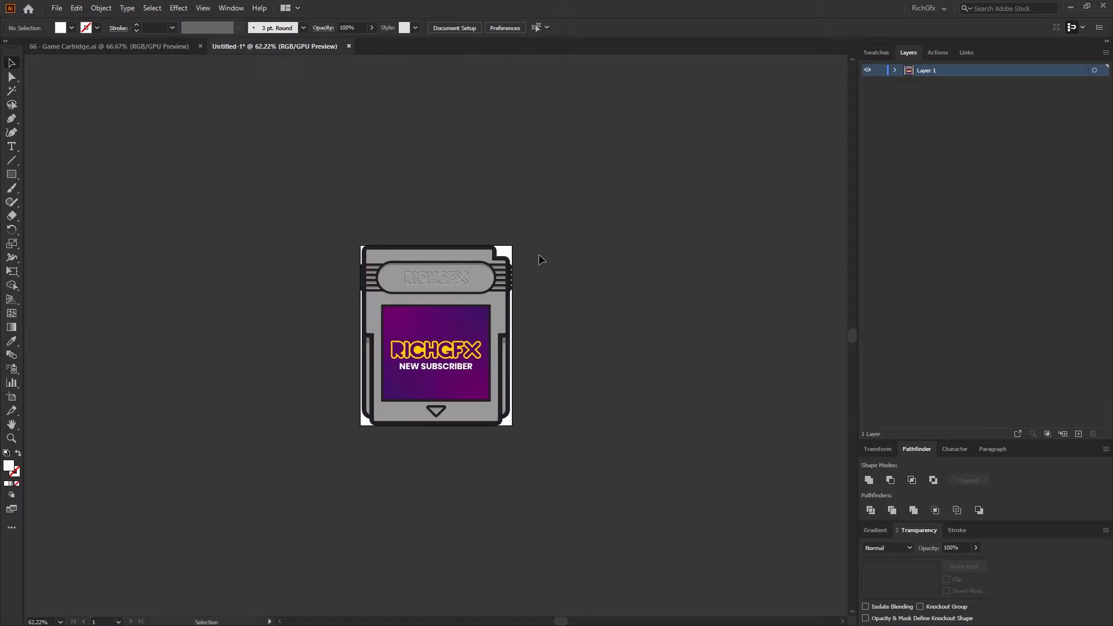
mouse_move(571, 249)
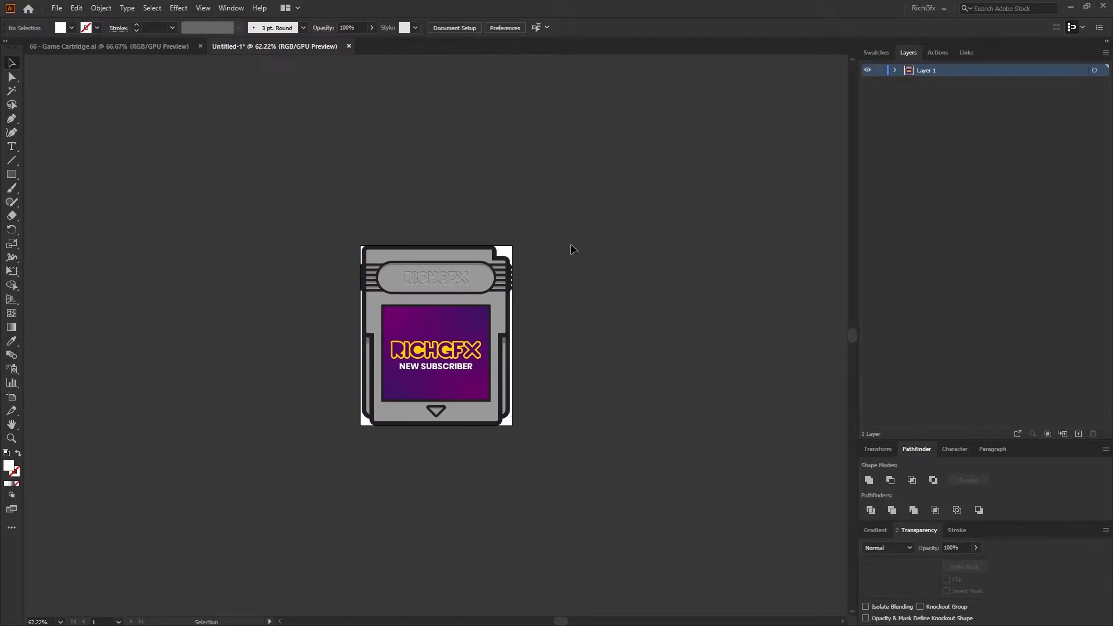
mouse_move(893, 175)
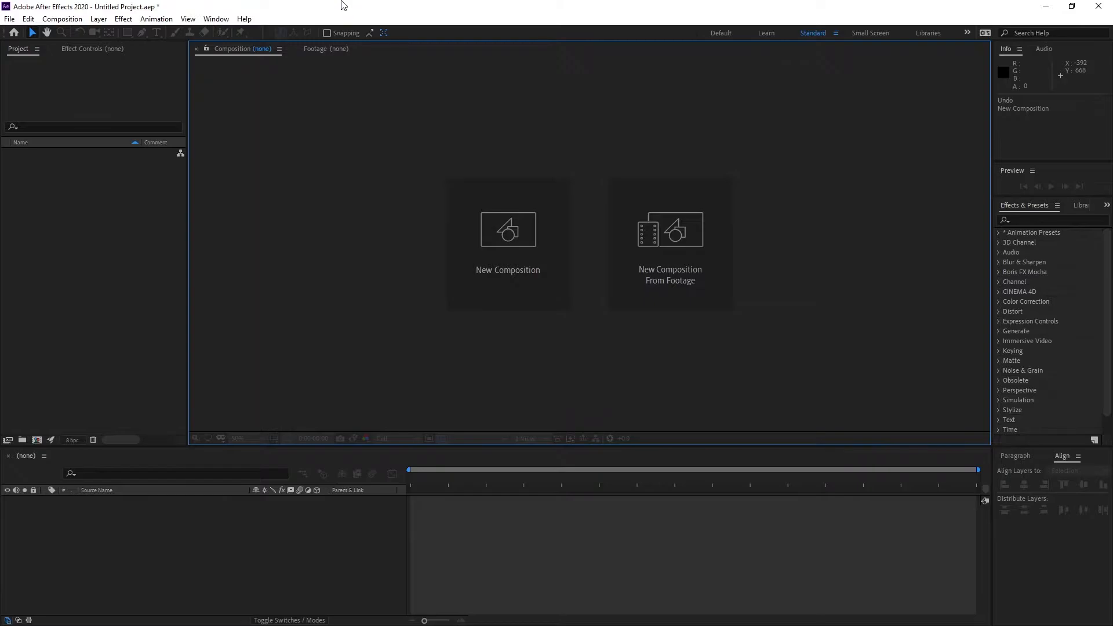
mouse_move(507, 241)
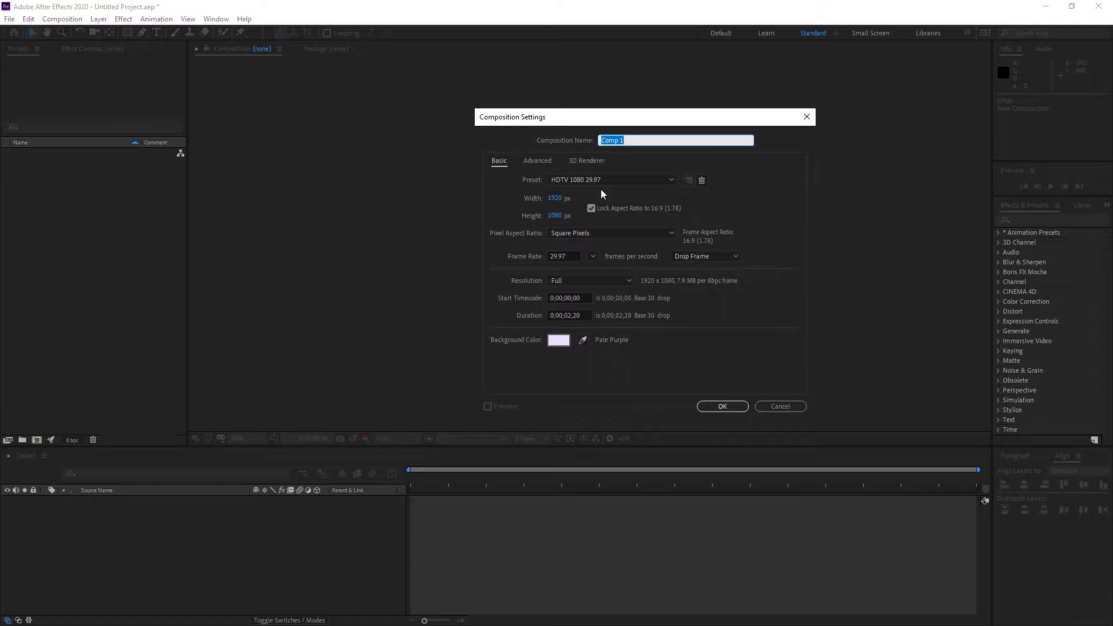
Step: Name the new 1920×1080 composition 'Sub Alert', check its duration and confirm the settings
text(Sub)
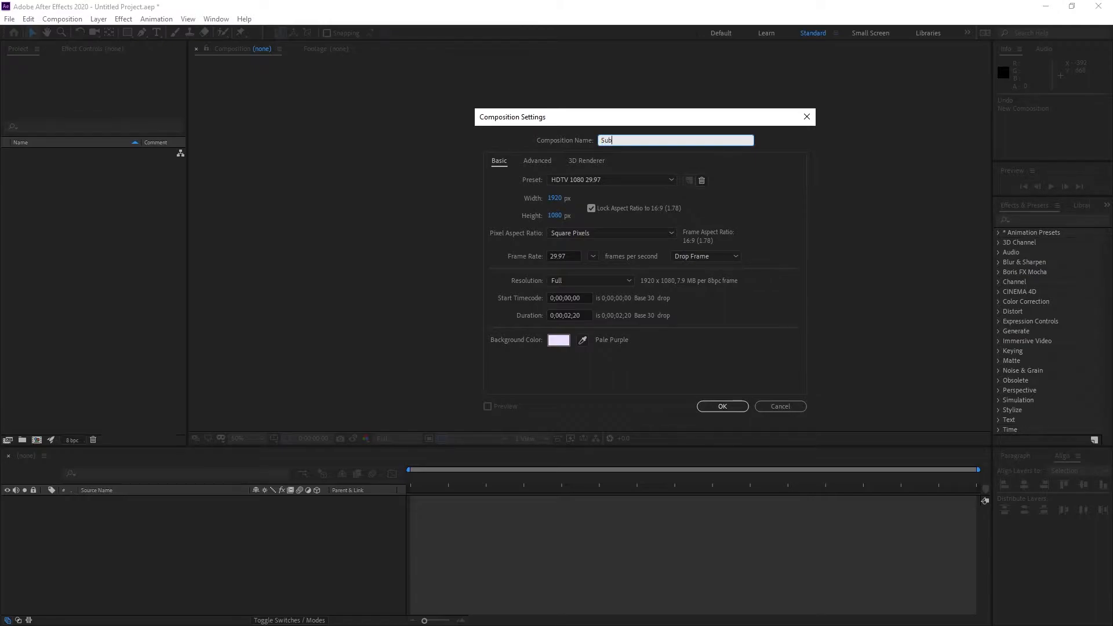
text(Alert)
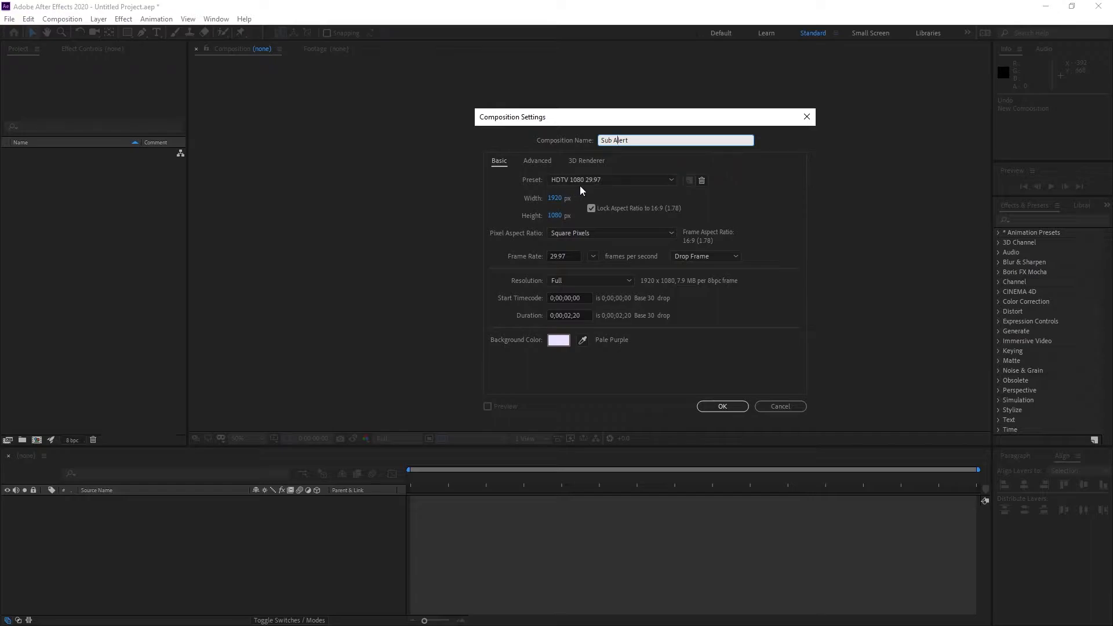
mouse_move(575, 341)
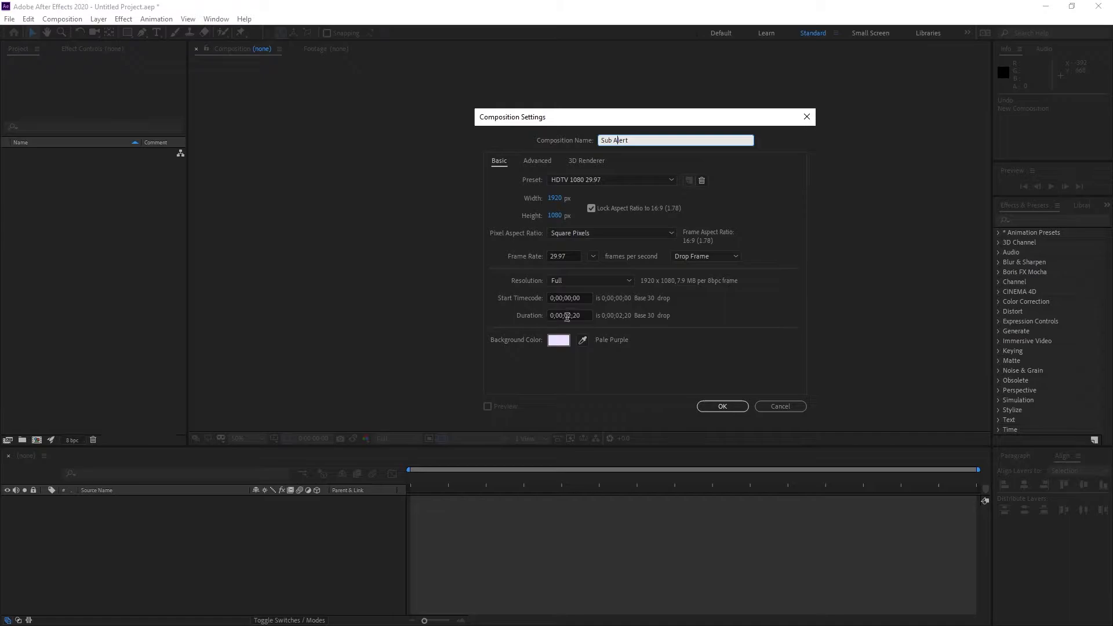
click(569, 316)
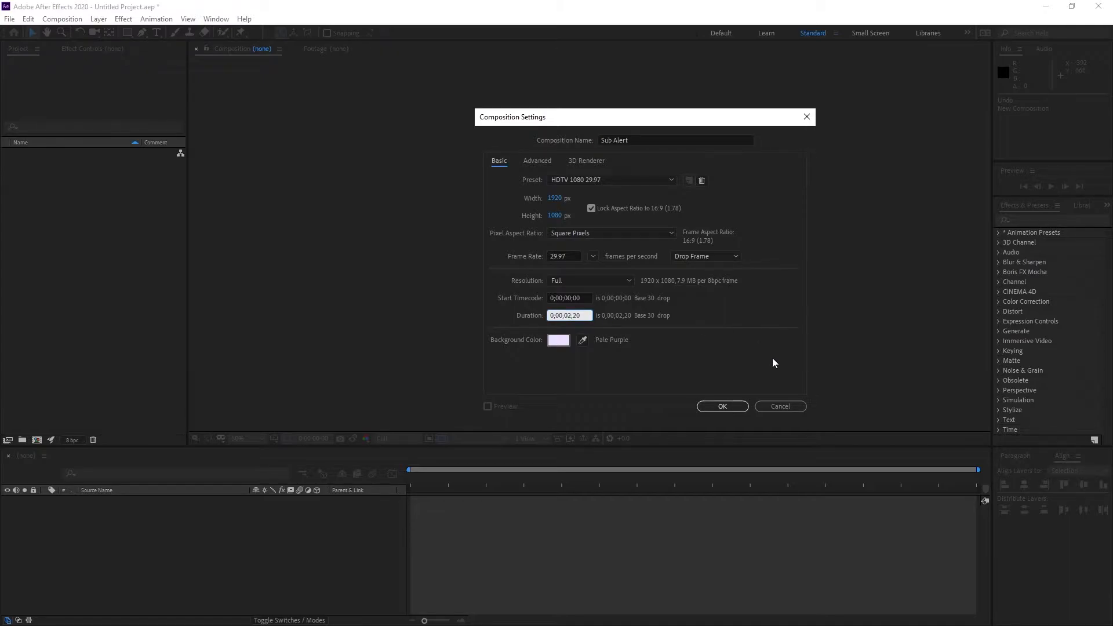
click(721, 406)
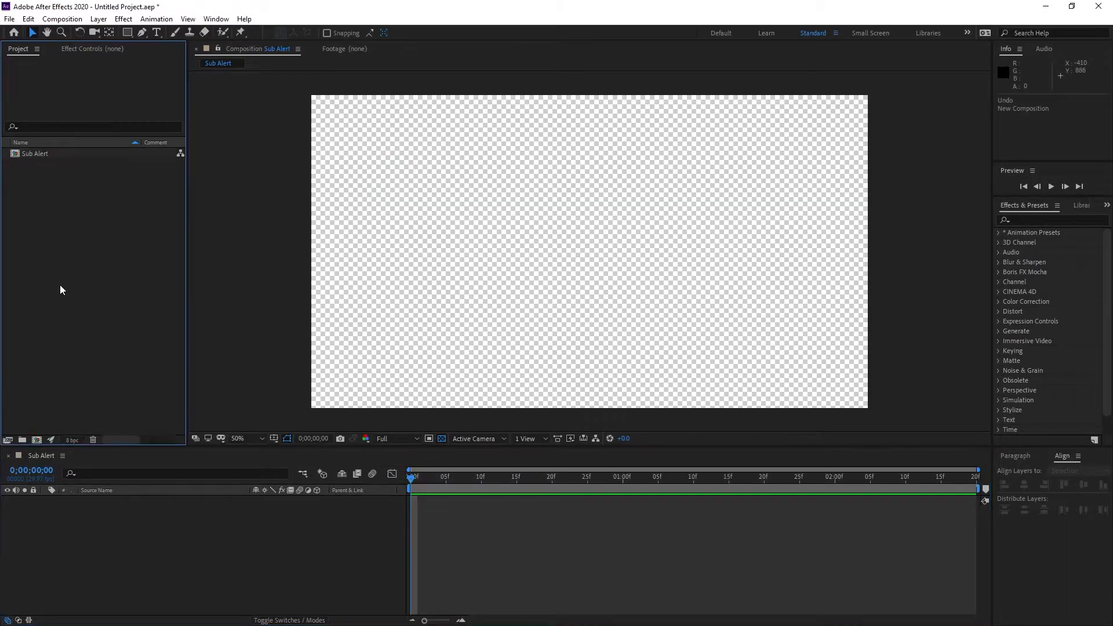
mouse_move(74, 223)
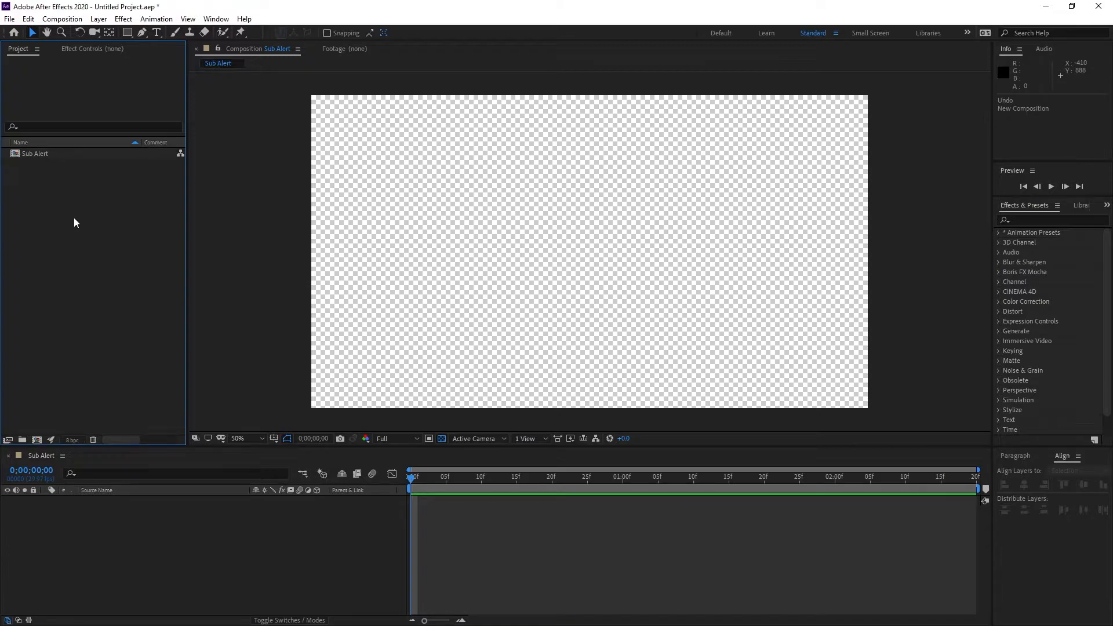
Step: Import Game Cartridge.ai into the project and centre it horizontally in the comp
right_click(77, 223)
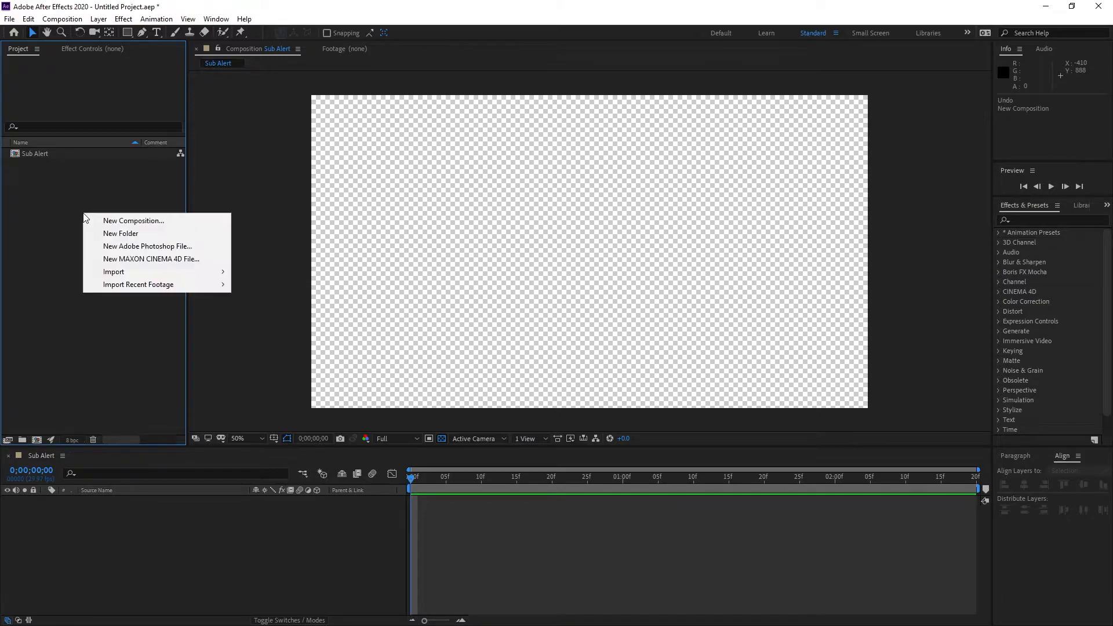
click(112, 271)
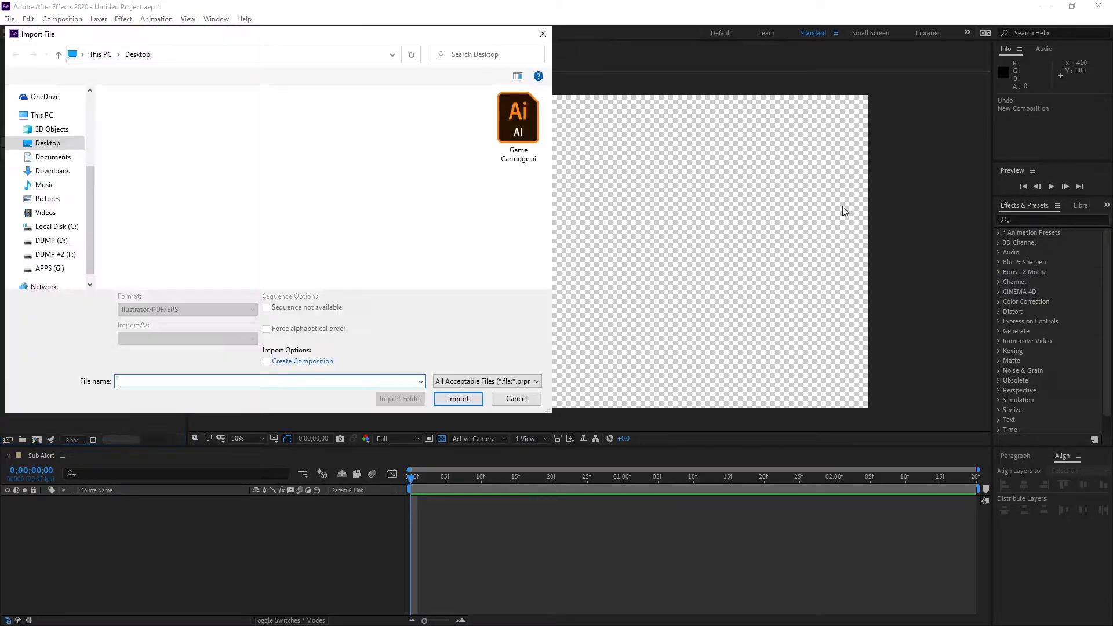
click(458, 398)
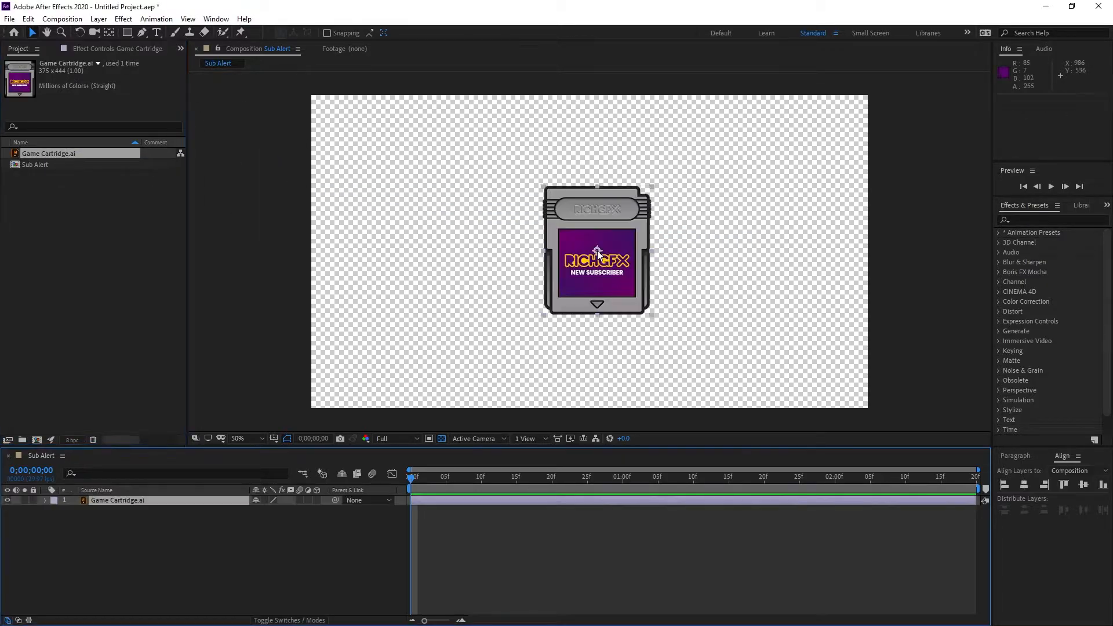
mouse_move(1071, 458)
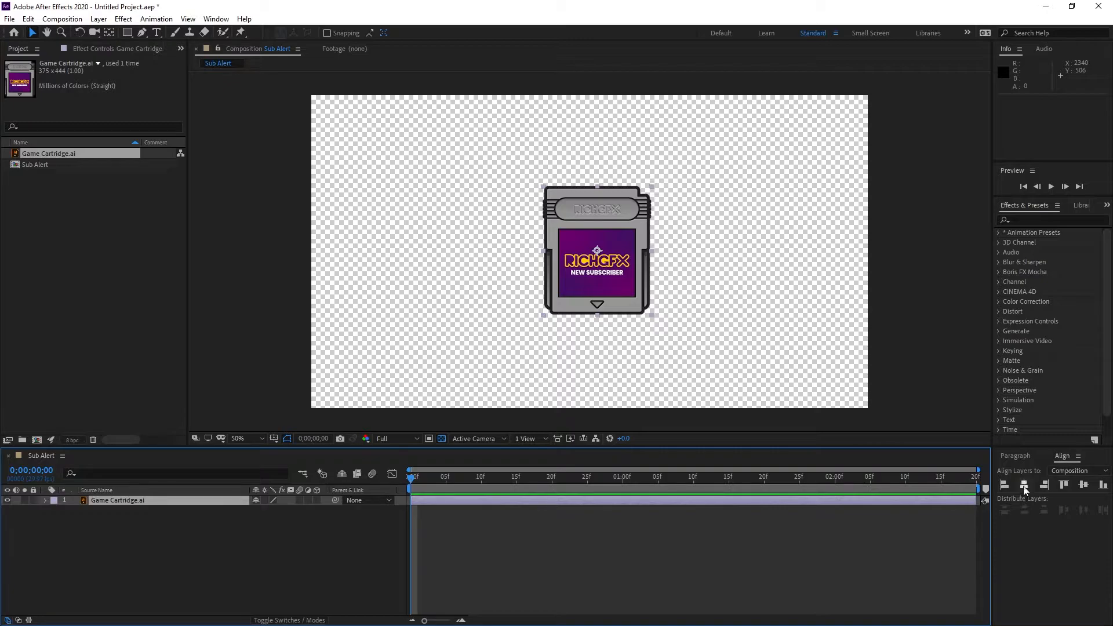
click(1023, 484)
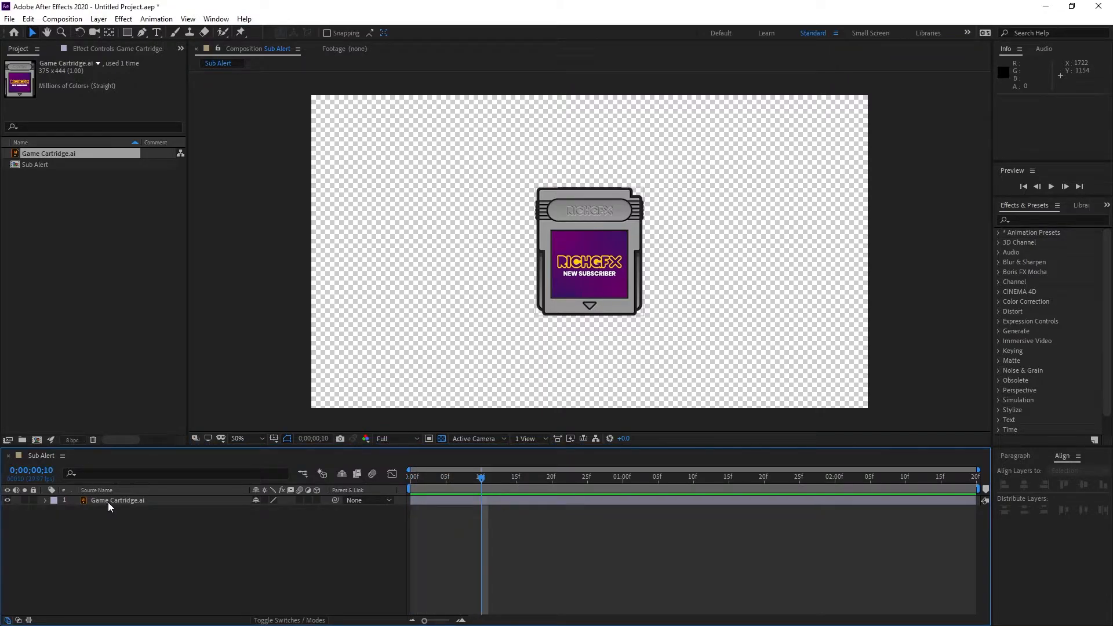
Step: Keyframe the cartridge's Position to rise from Y 1316 to centre by frame 10
click(117, 499)
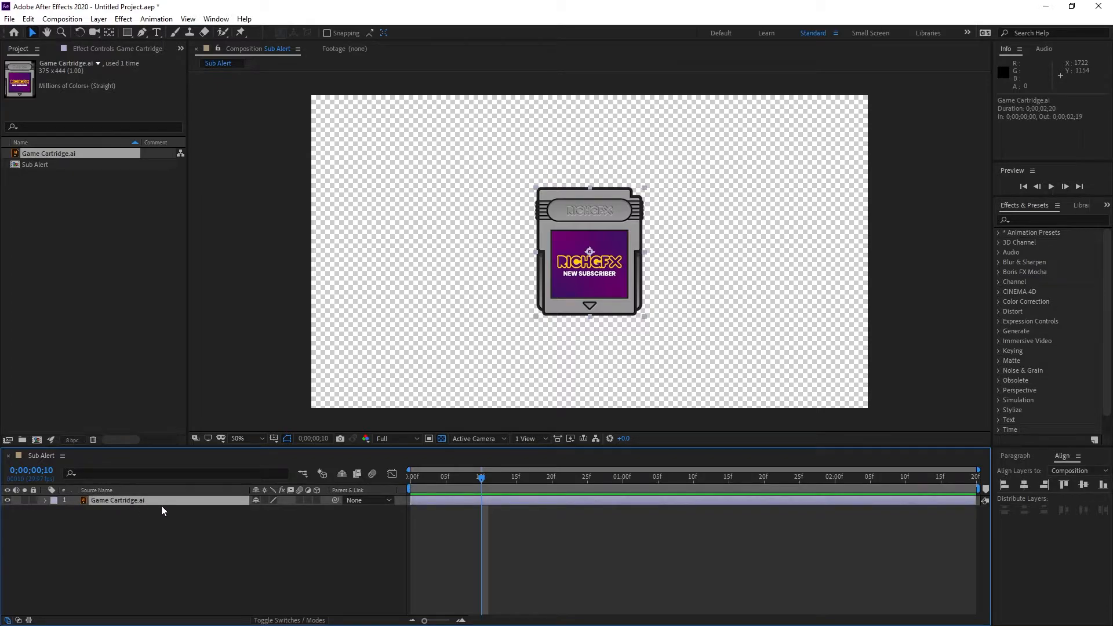
mouse_move(168, 555)
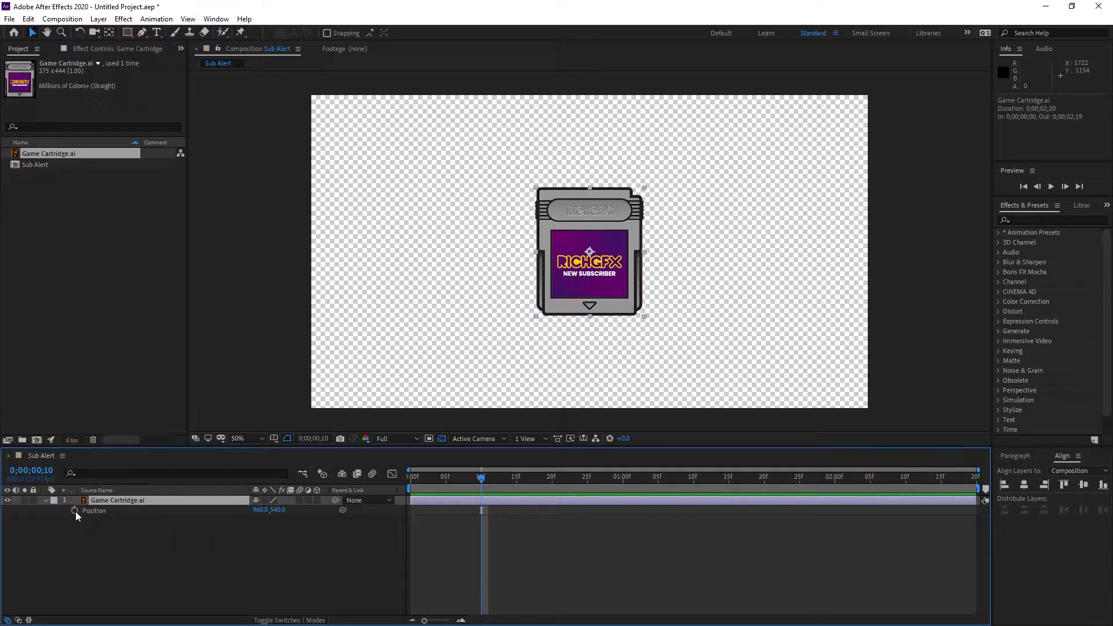
mouse_move(74, 511)
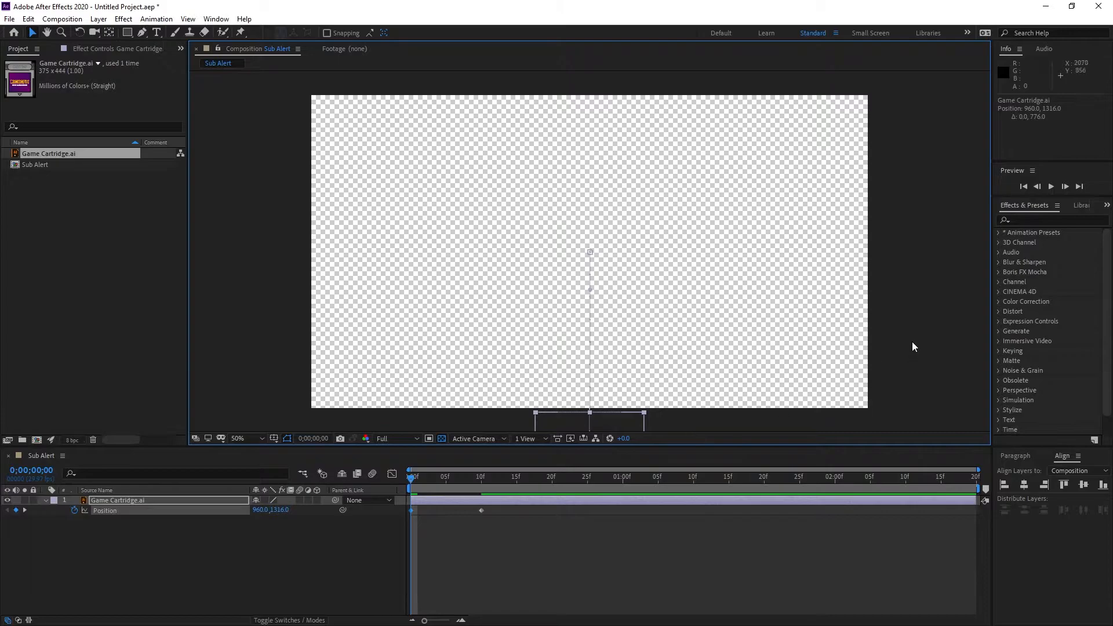
mouse_move(708, 416)
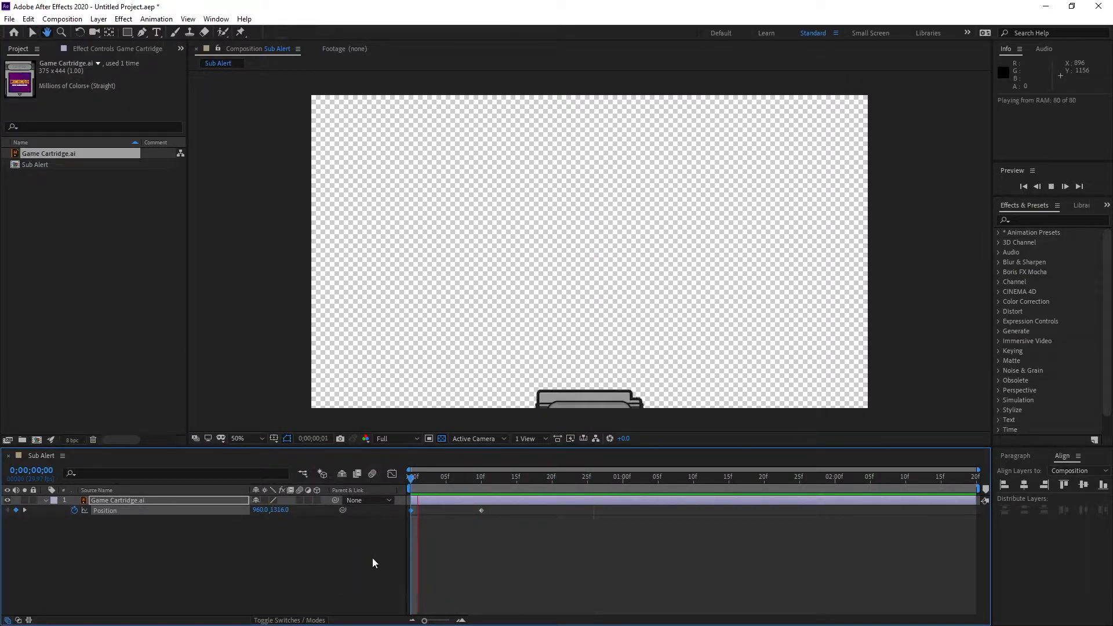
click(482, 476)
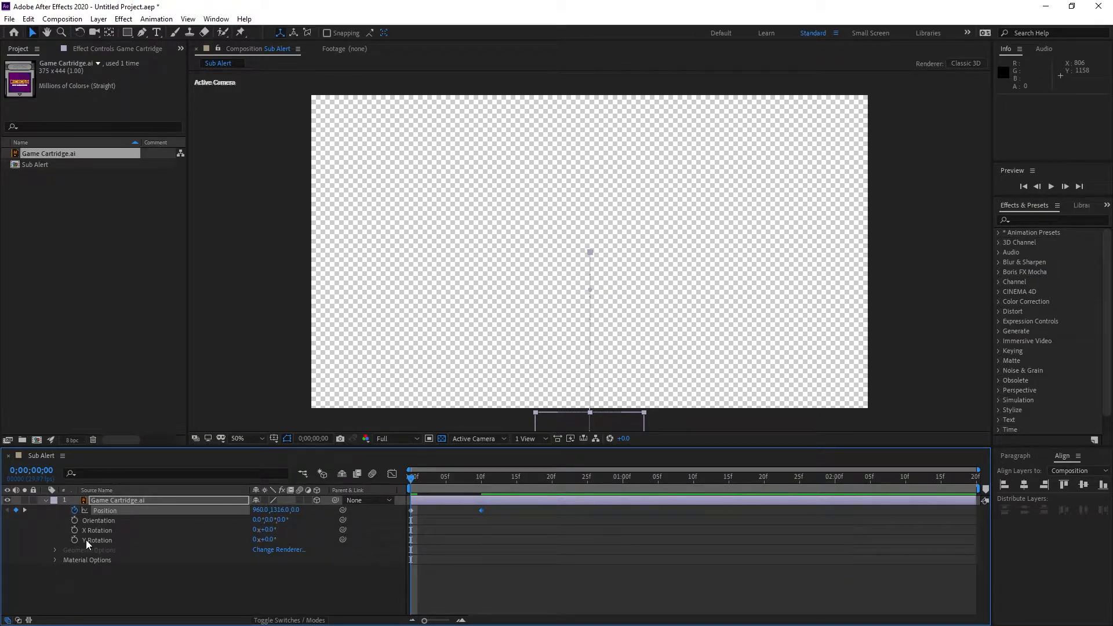
Step: Keyframe Y Rotation from 0x at frame 0 to 4x at frame 10 and preview the spin
click(110, 539)
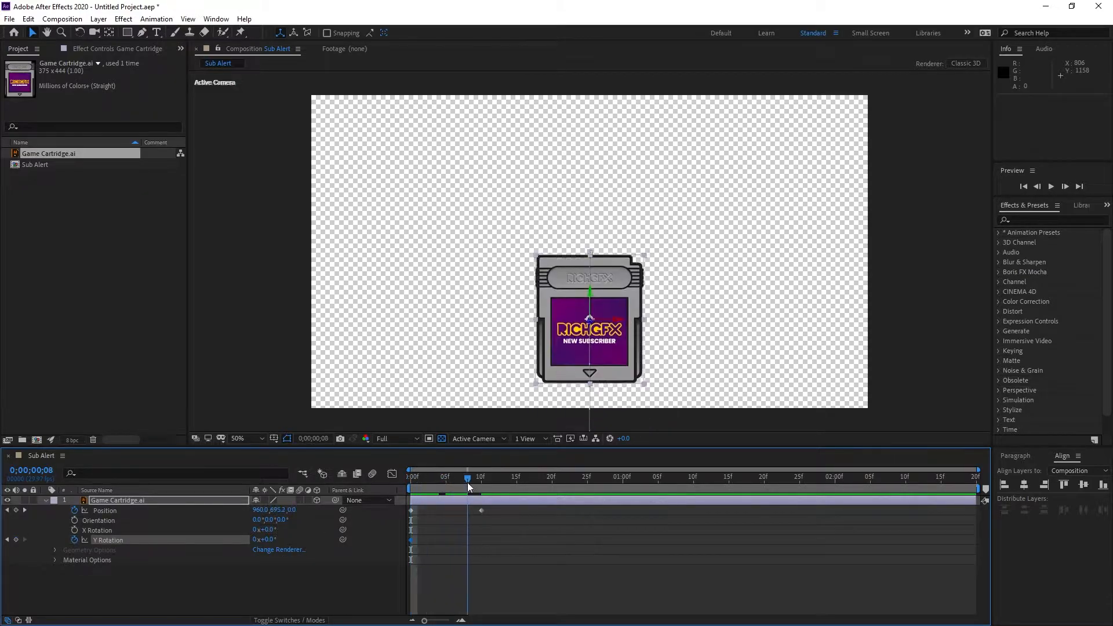
click(481, 476)
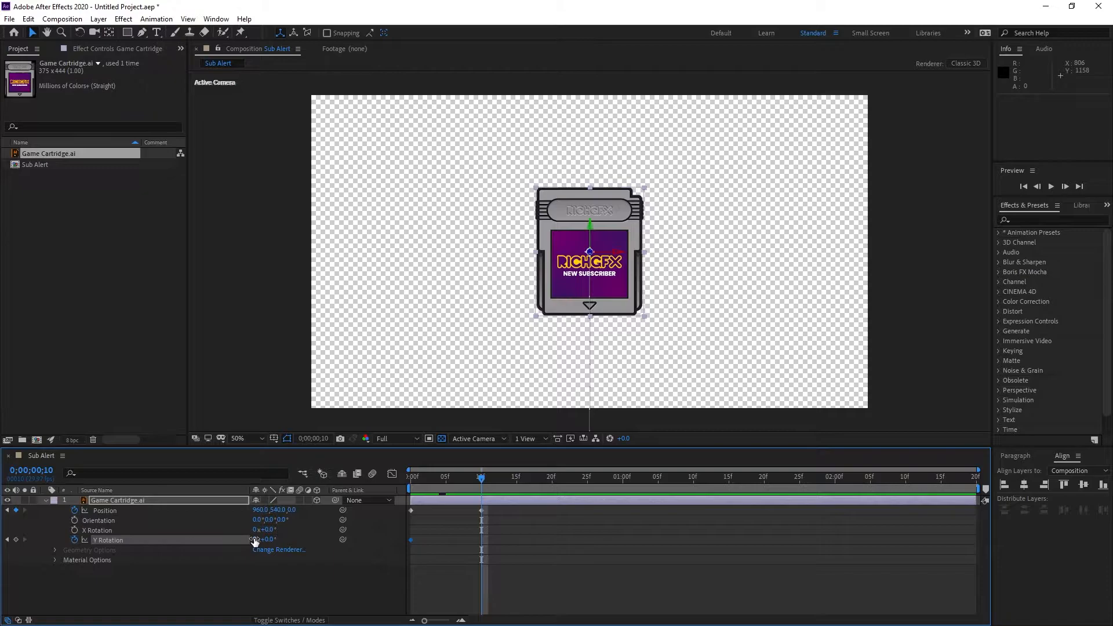
double_click(263, 539)
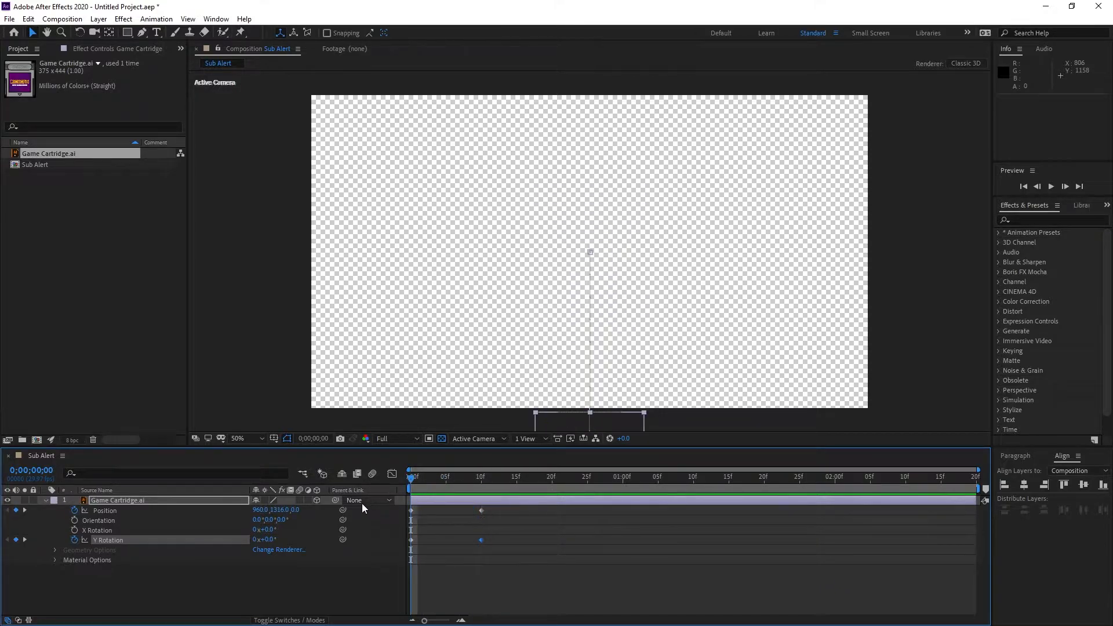
click(1051, 186)
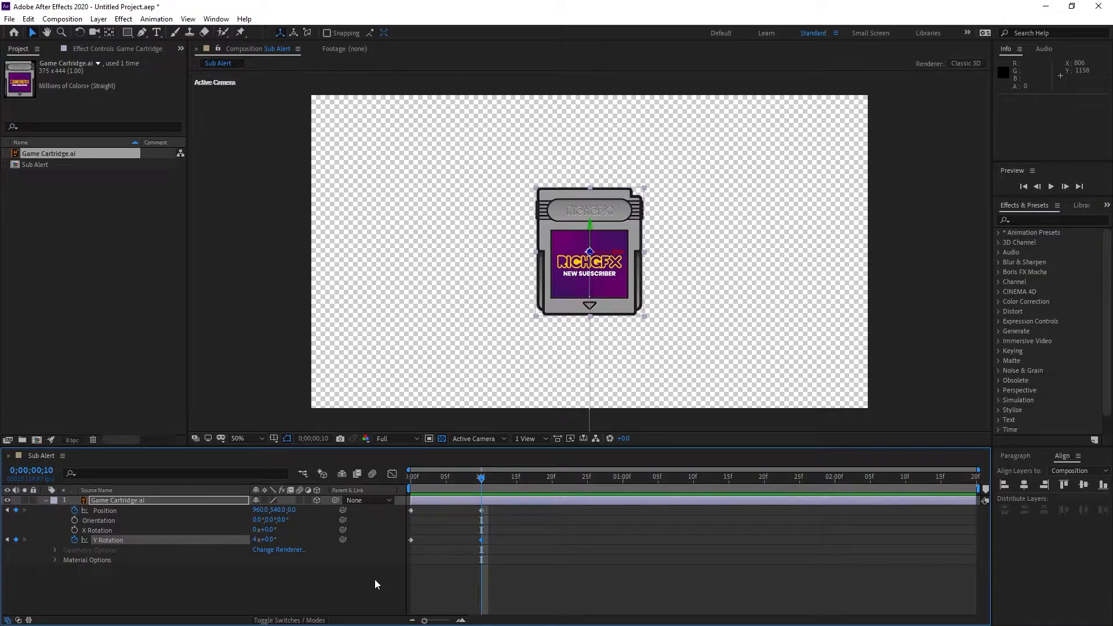
mouse_move(248, 536)
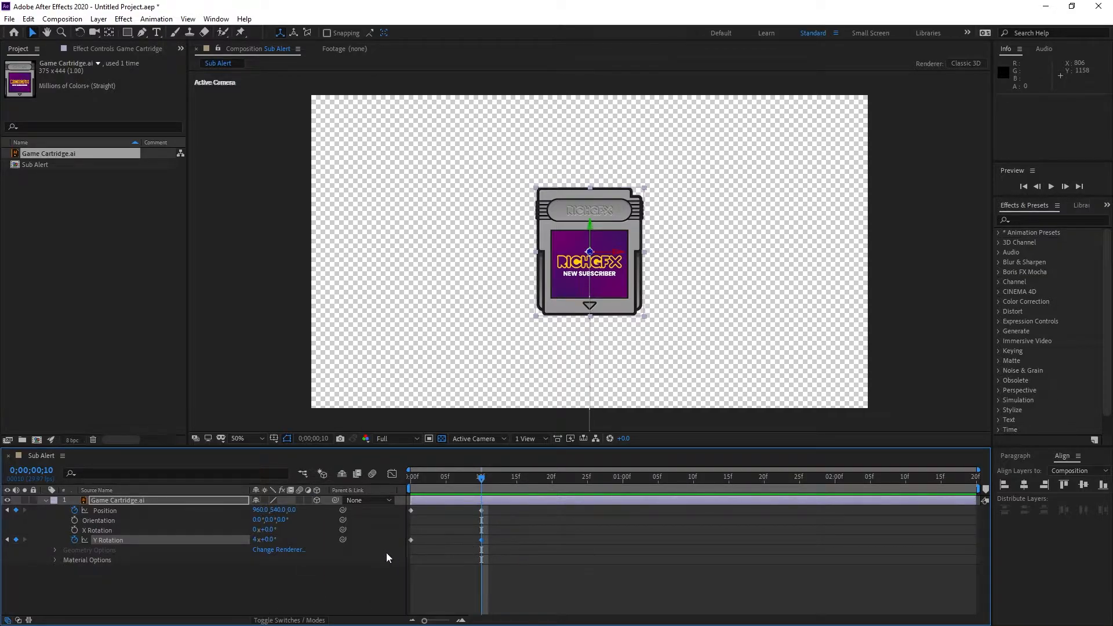
click(431, 476)
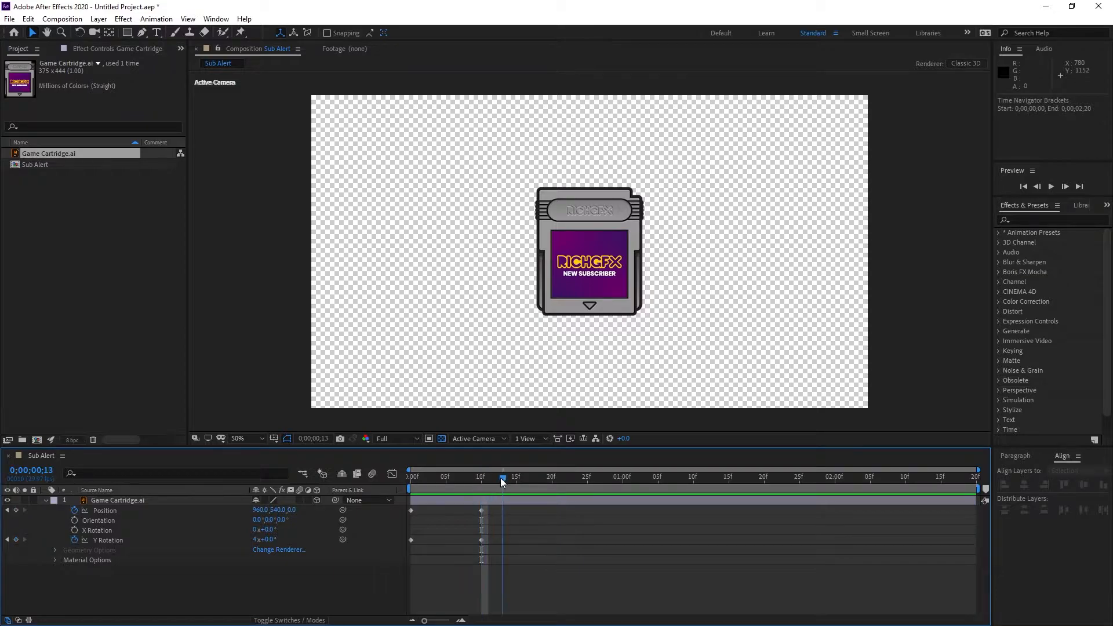
Step: Add an overshoot to about 960,434 at frame 10 settling to 960,540 at frame 15
click(509, 477)
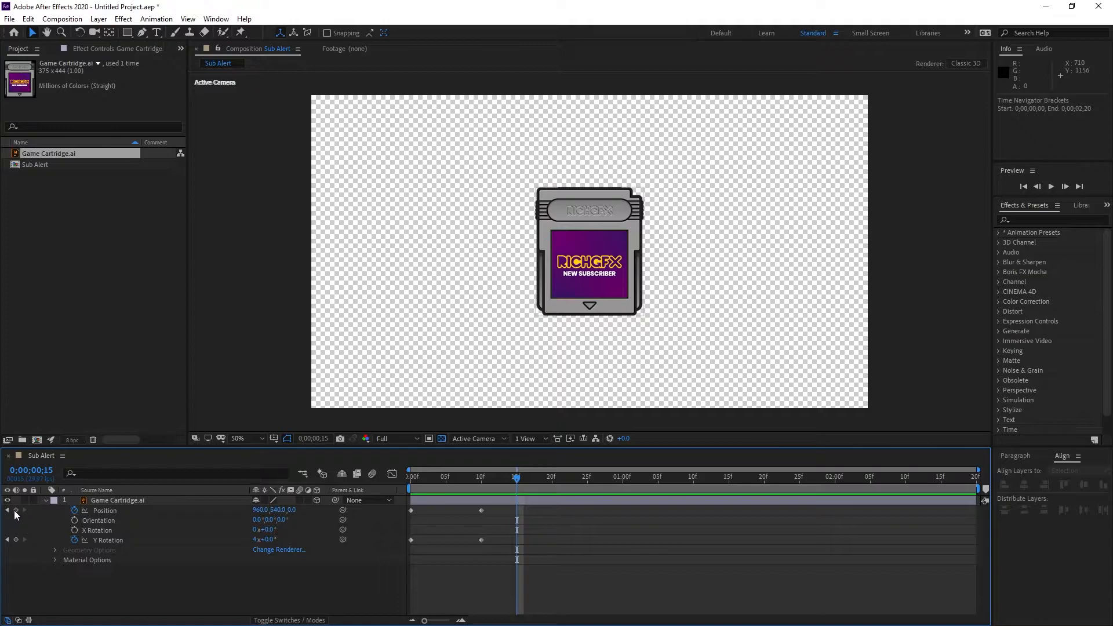
click(116, 500)
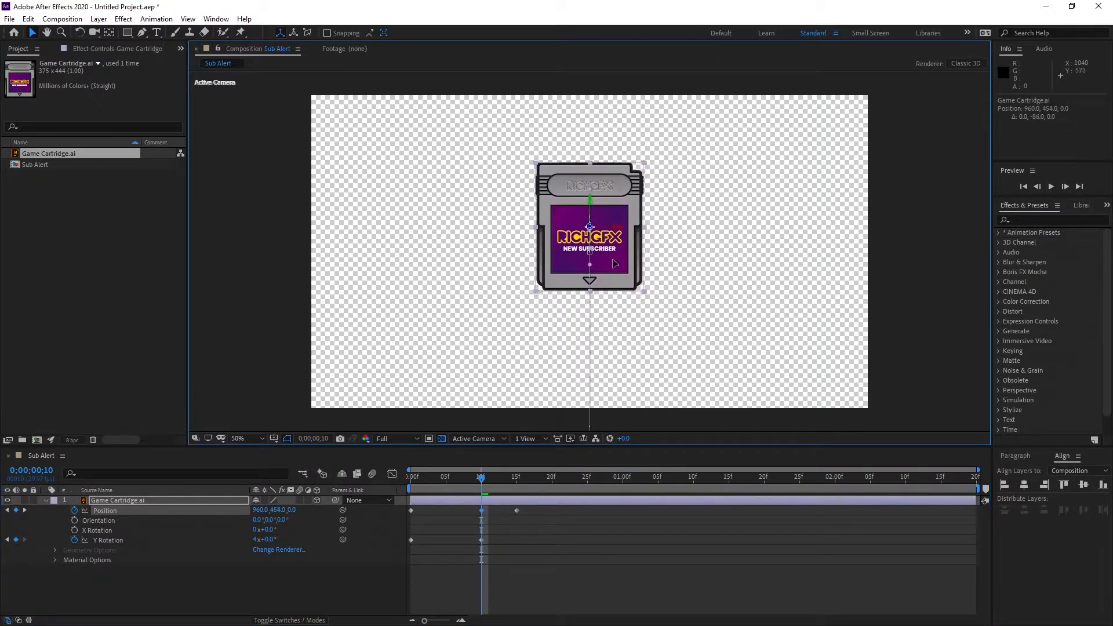
click(410, 476)
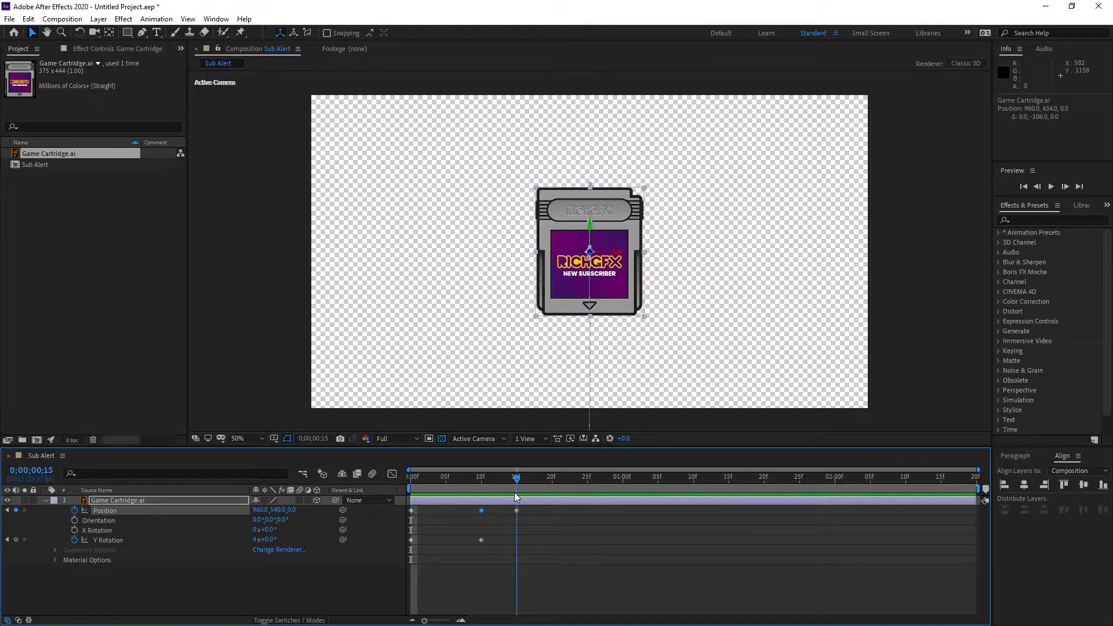
mouse_move(758, 514)
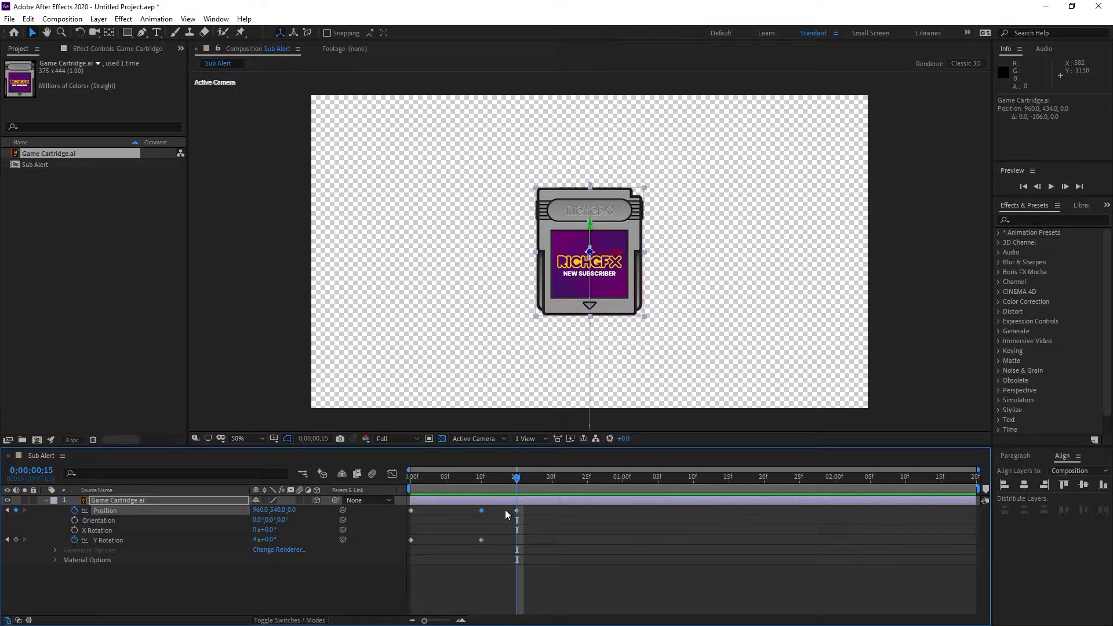
click(530, 477)
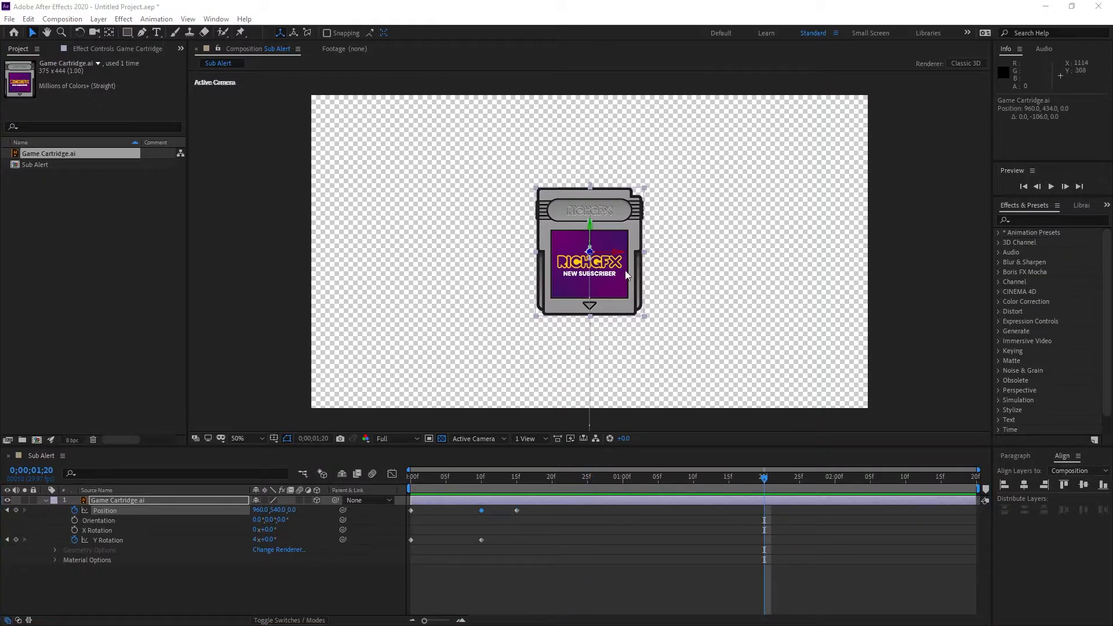
mouse_move(801, 396)
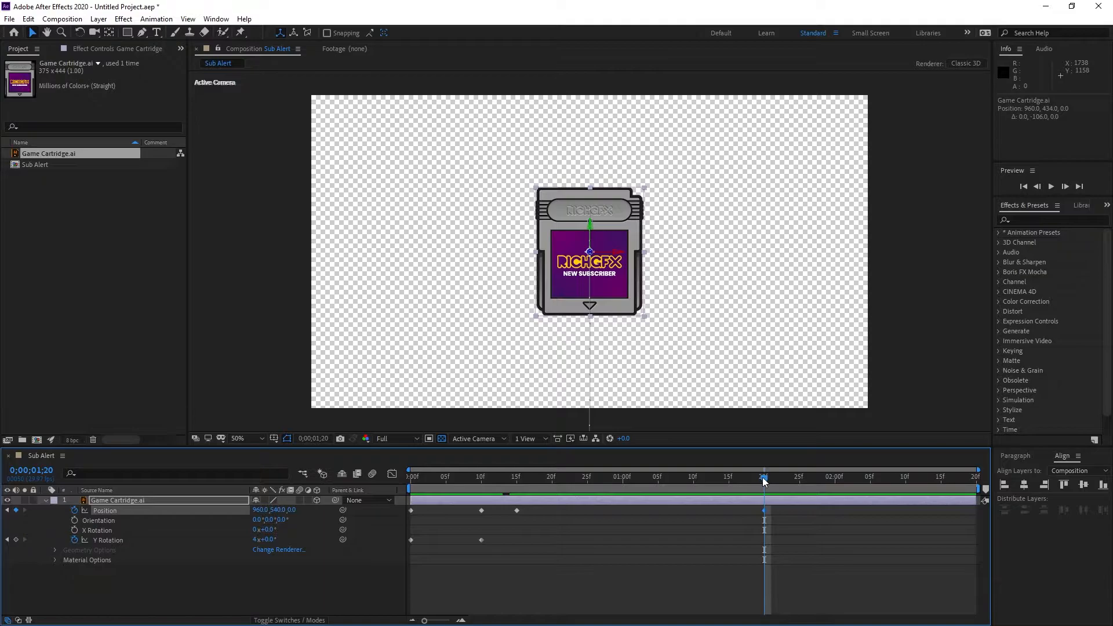
Step: Add Position keyframes at 1;20 (960,540), 1;22 (960,500) and 2;00 below the frame
click(770, 476)
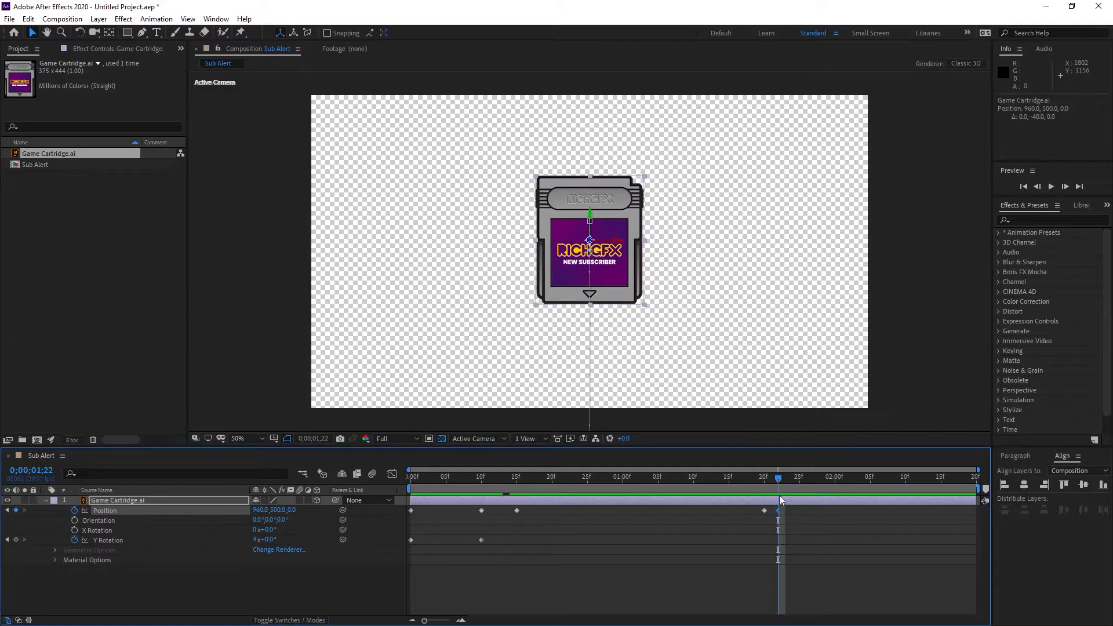
click(834, 476)
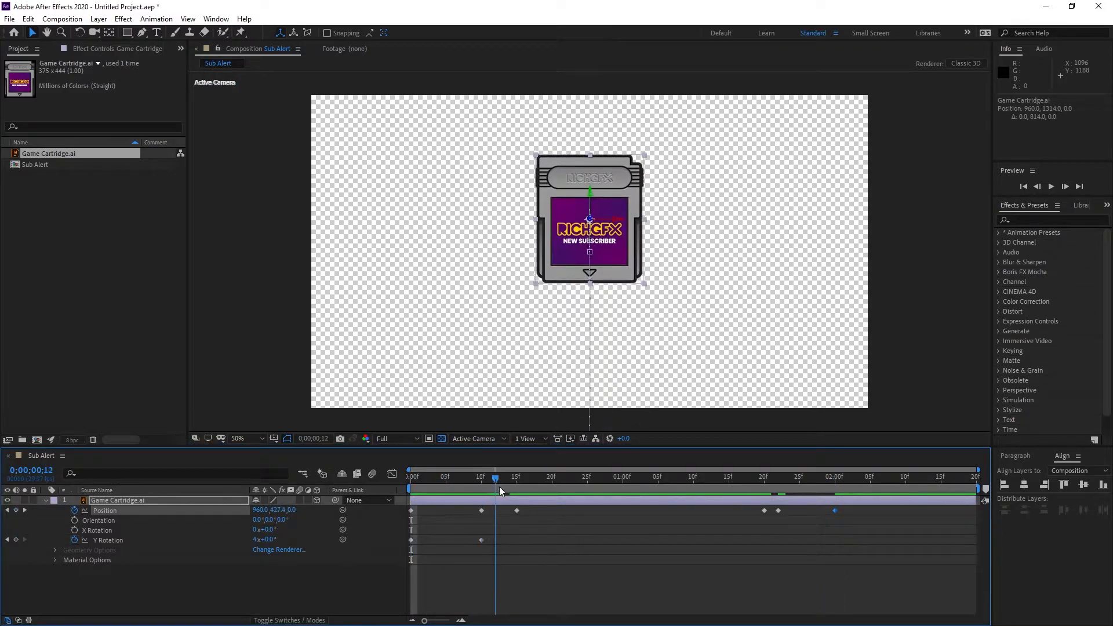
click(635, 477)
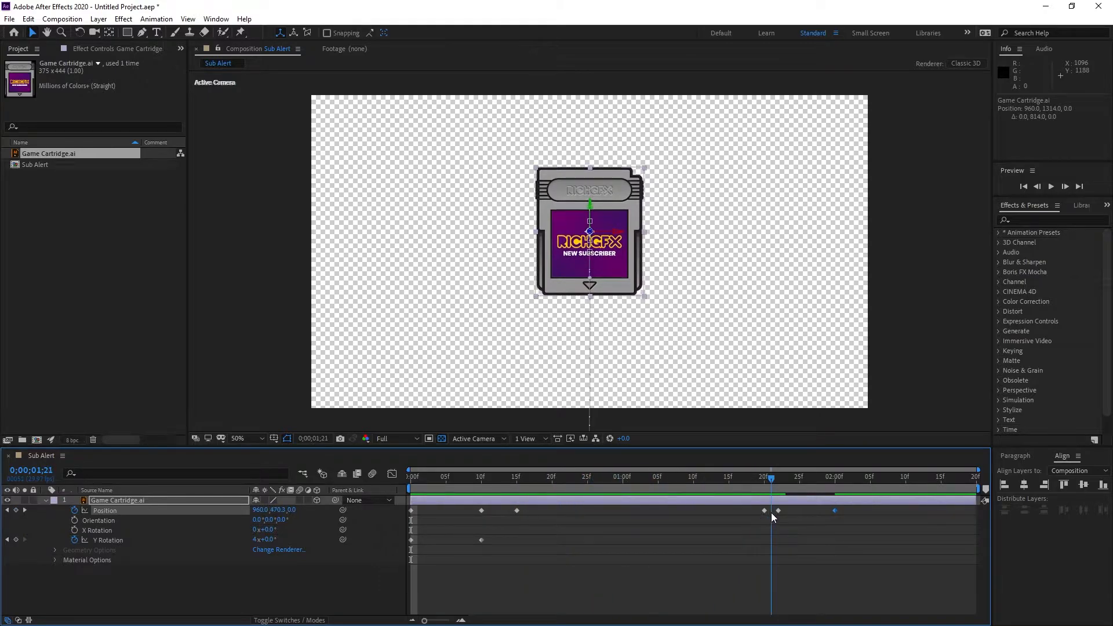
Step: Save as Game Cartridge.aep and move the overshoot keyframe to frame 15, settle to 17
click(834, 476)
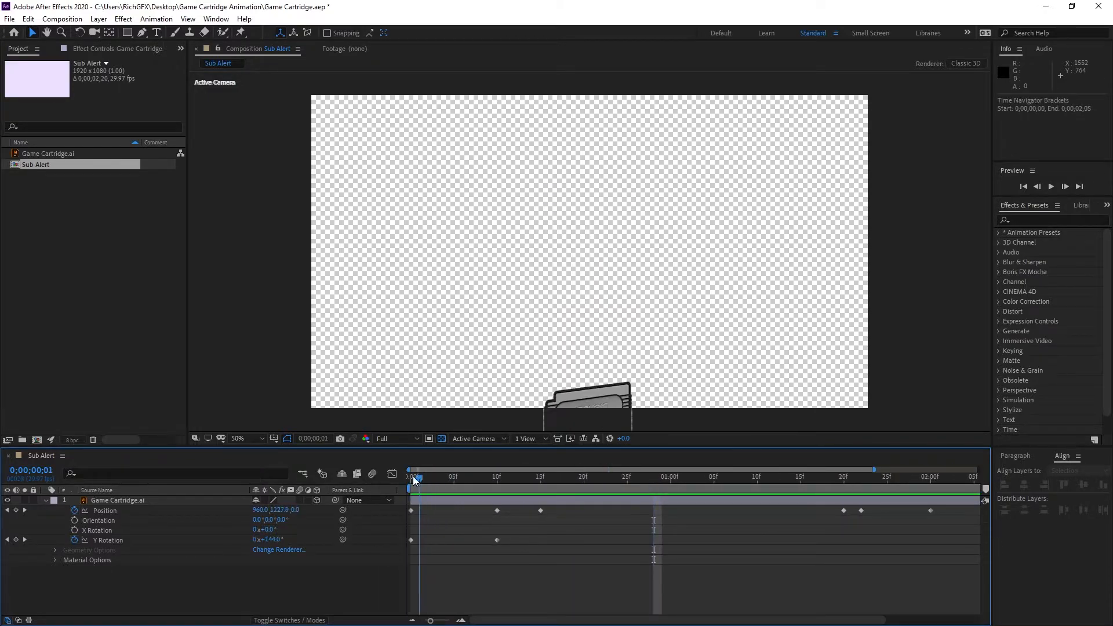
click(540, 477)
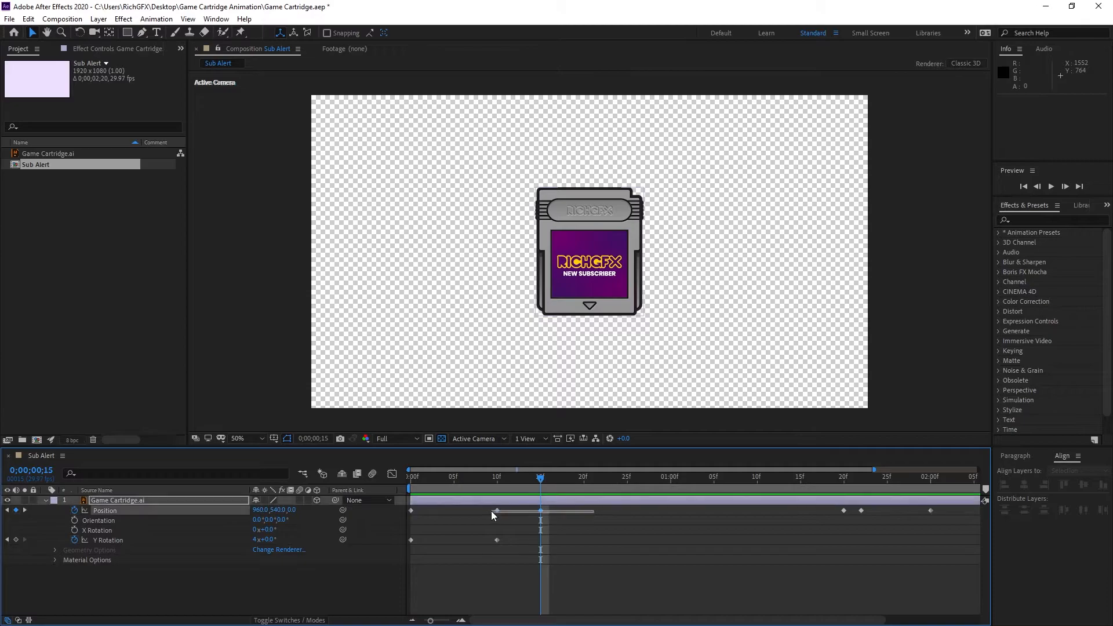
click(589, 252)
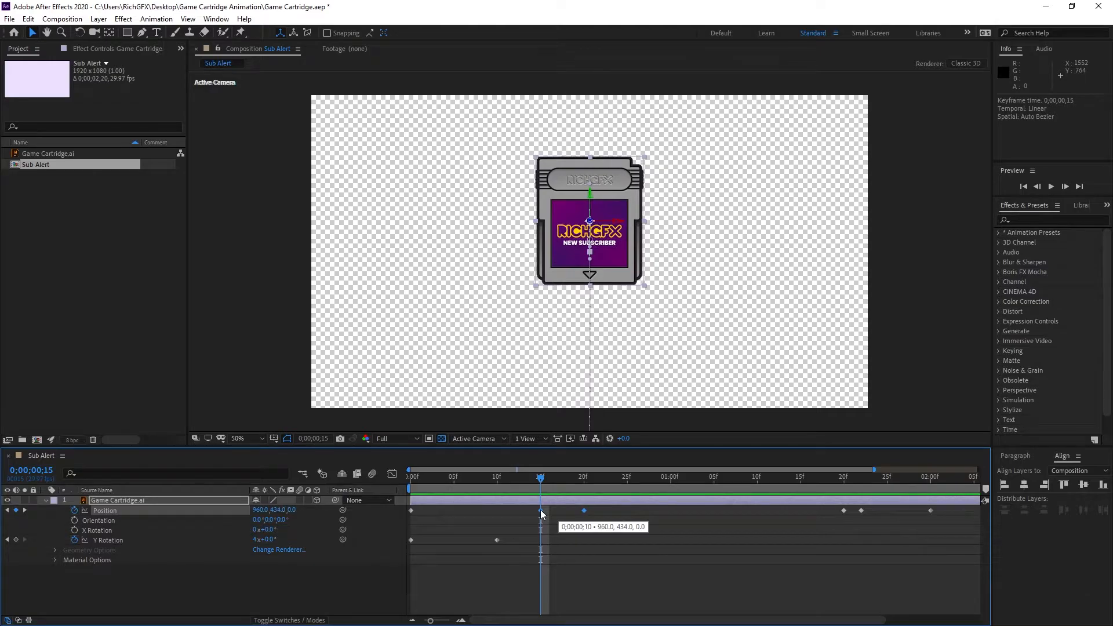
click(409, 477)
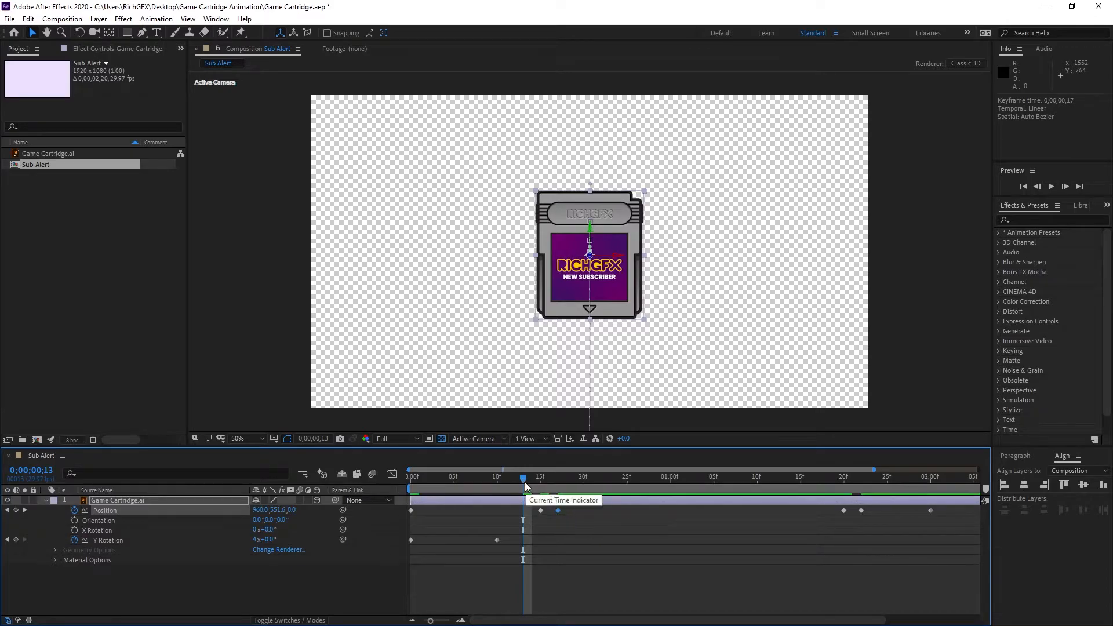
Step: RAM-preview the animation to check the retimed overshoot, then stop playback
click(1052, 186)
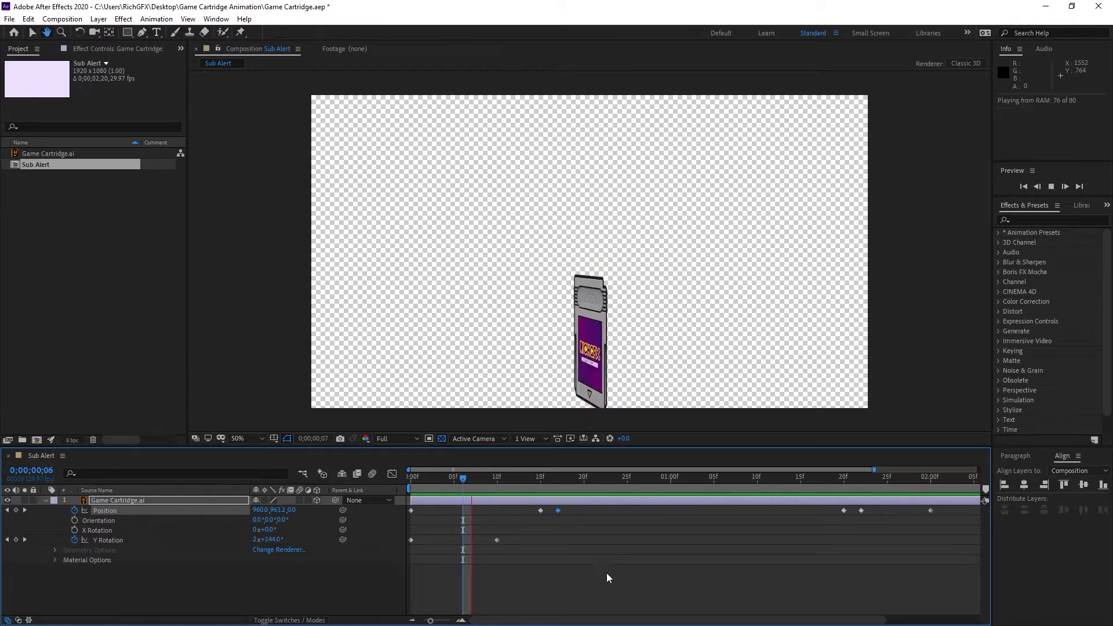
click(540, 477)
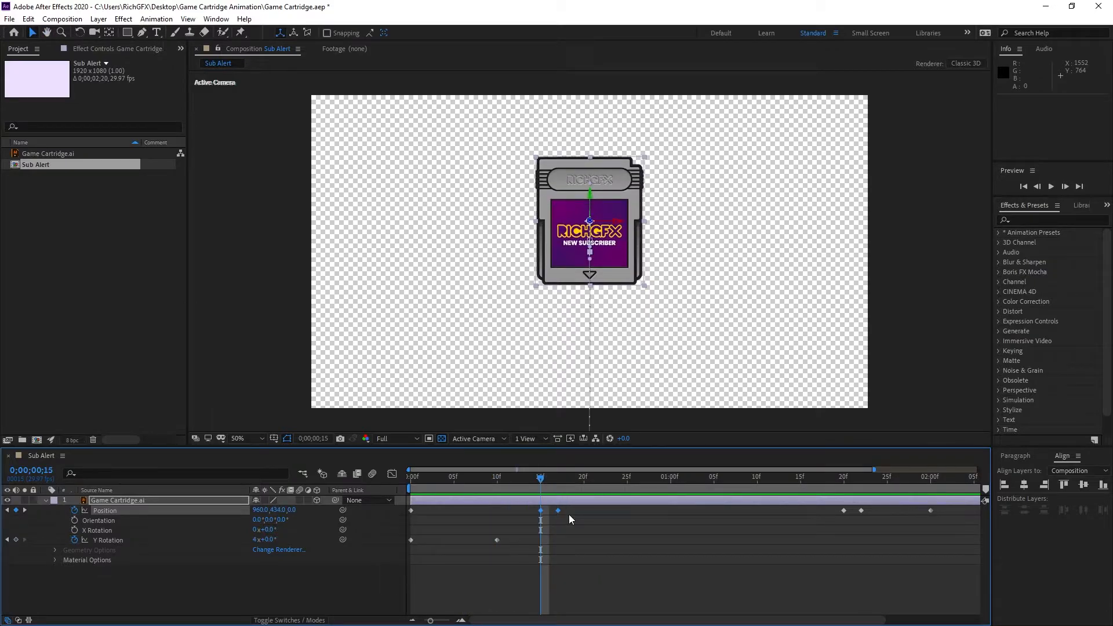
Step: Apply Easy Ease to the selected overshoot and settle Position keyframes
right_click(558, 510)
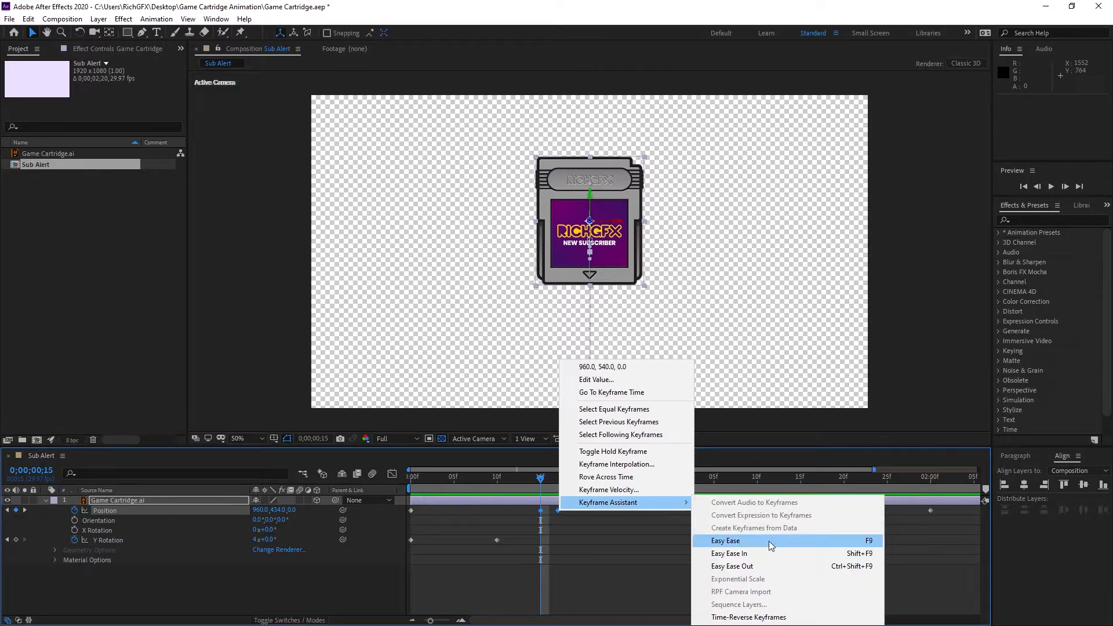
mouse_move(877, 547)
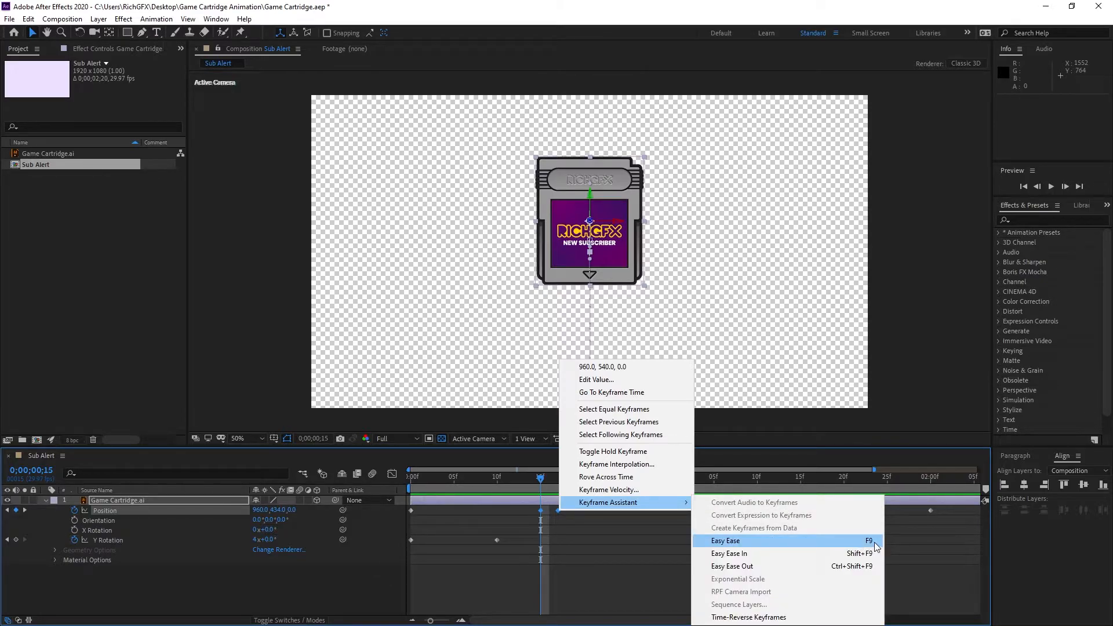
click(725, 542)
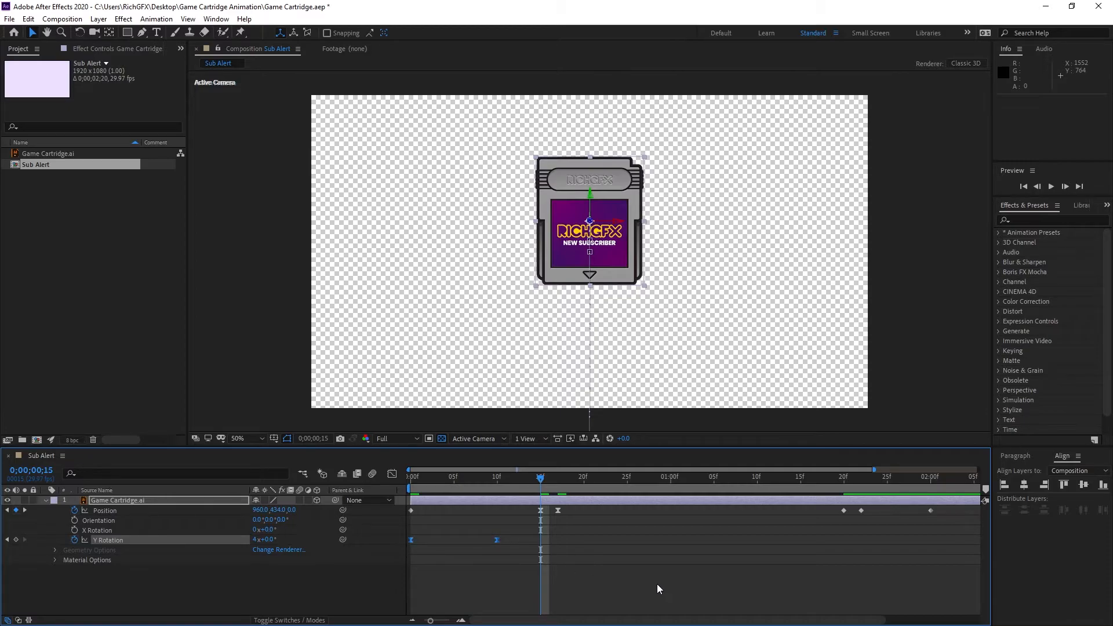
mouse_move(761, 565)
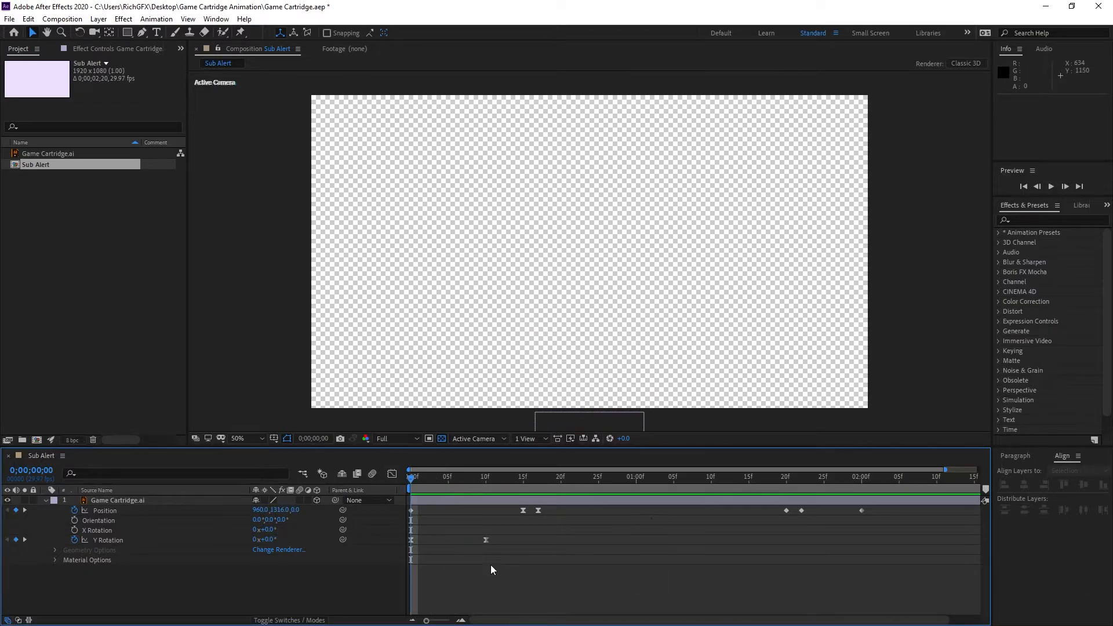
Step: Scrub through the timeline to review the eased rise, four-turn spin and settle
click(463, 477)
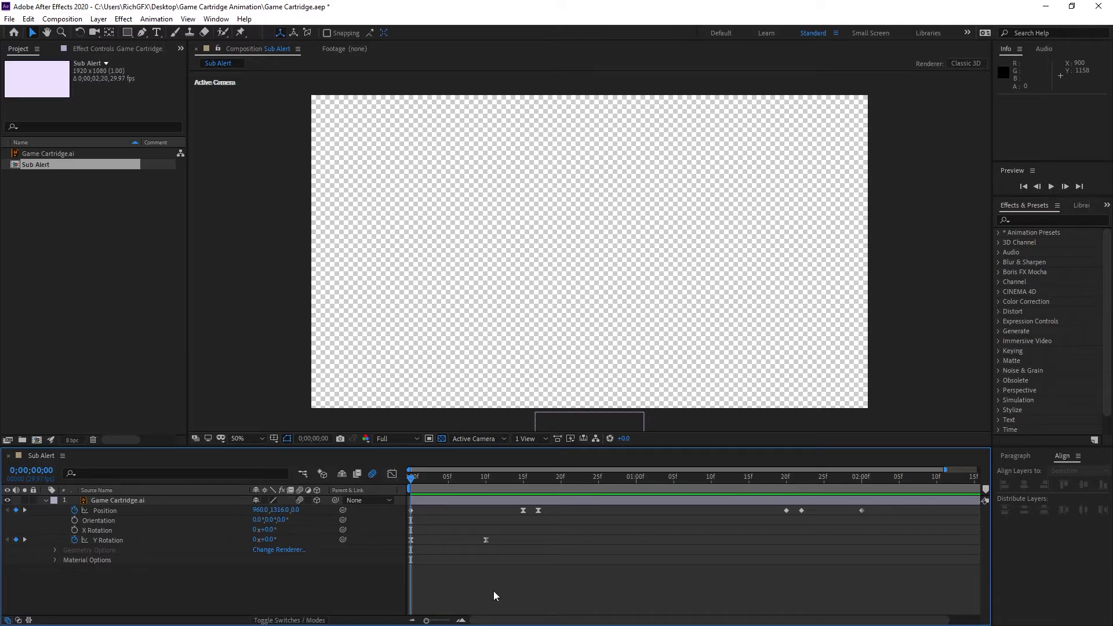
click(763, 476)
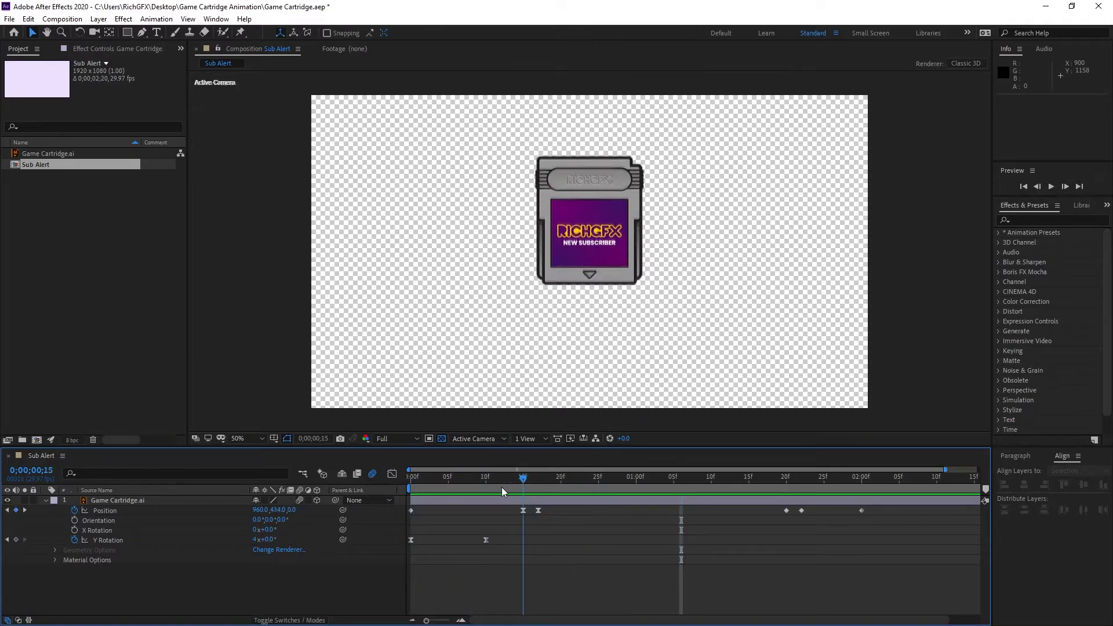
click(410, 477)
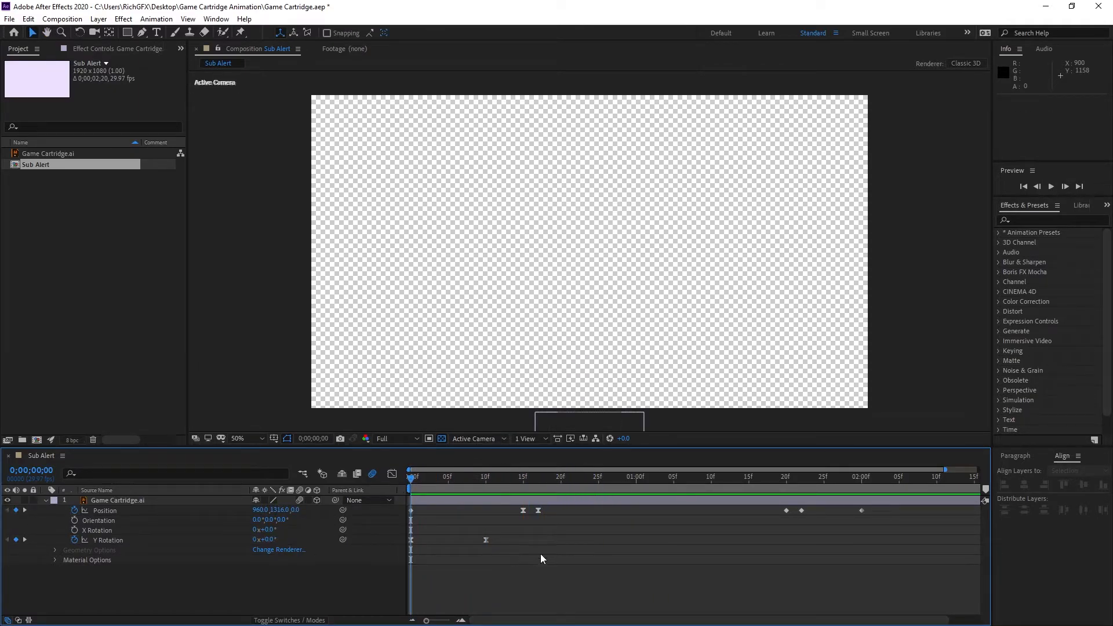
mouse_move(561, 523)
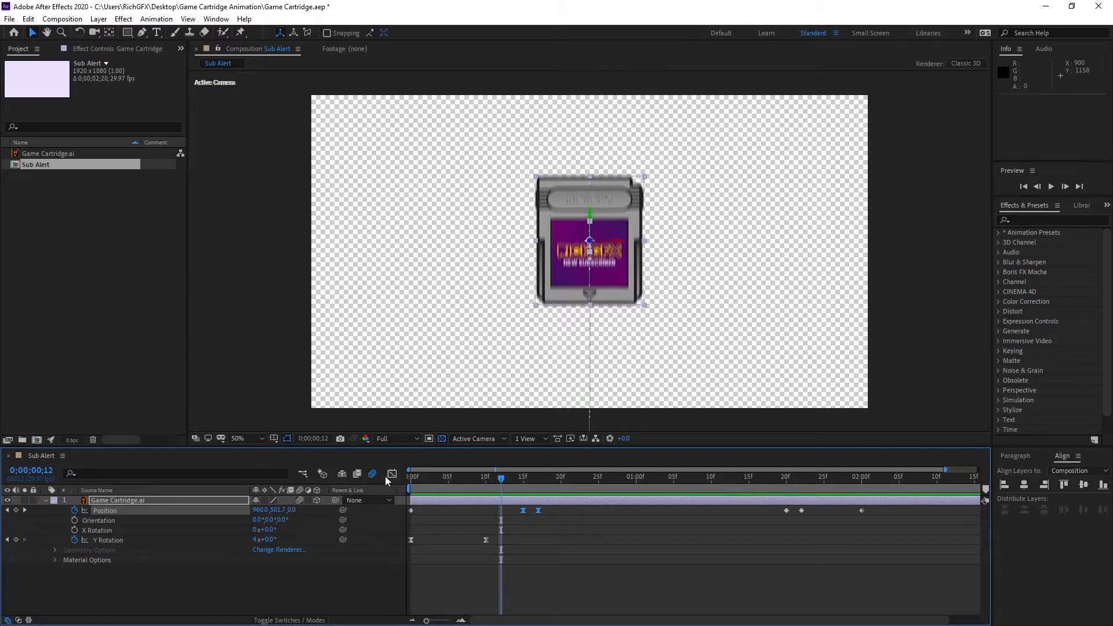
Step: Lengthen the ease on the Y Rotation spin keyframe in the speed graph, then play it back
click(391, 474)
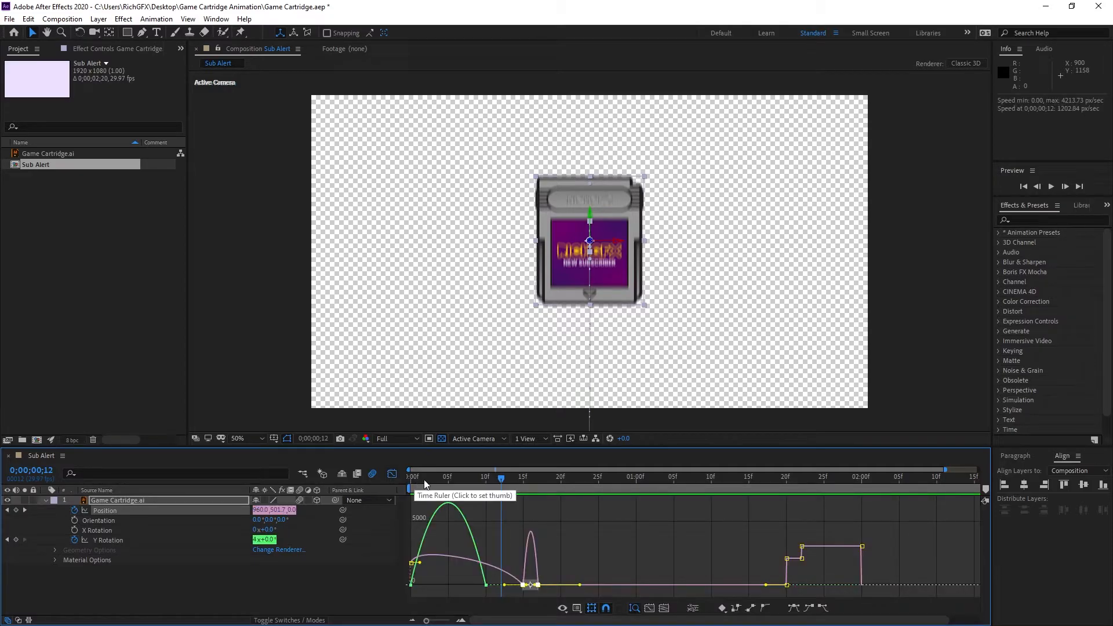
mouse_move(546, 580)
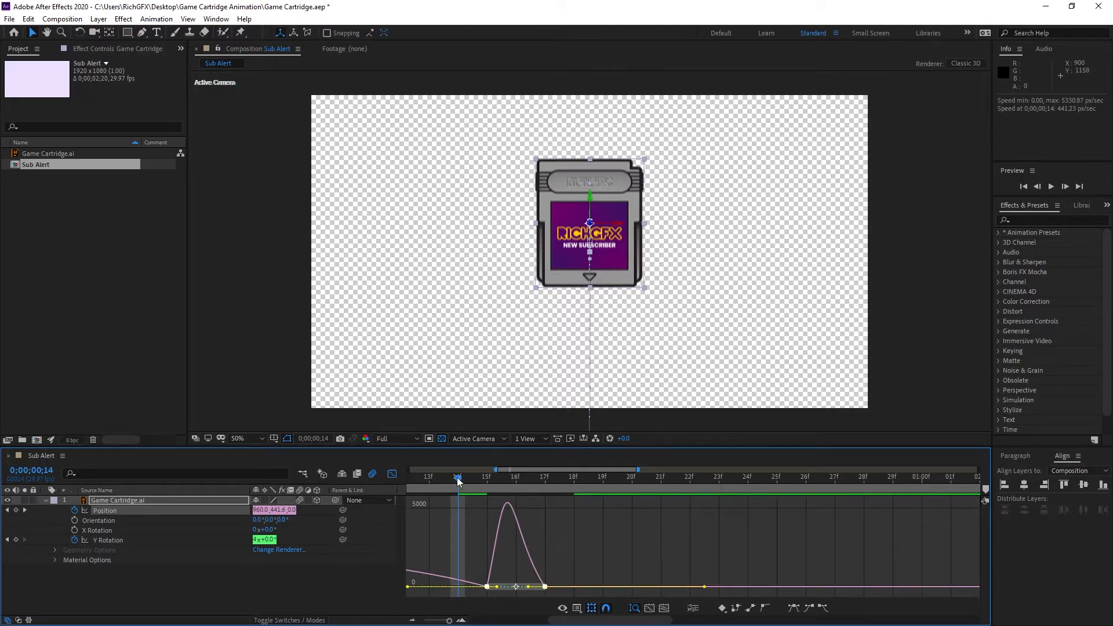
click(457, 476)
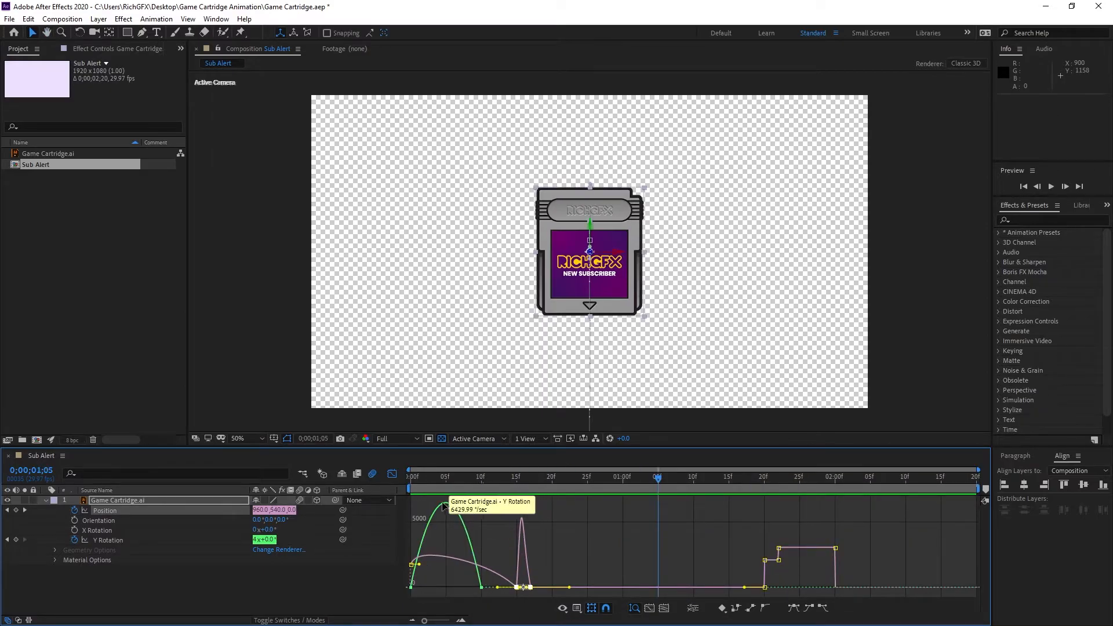
click(408, 476)
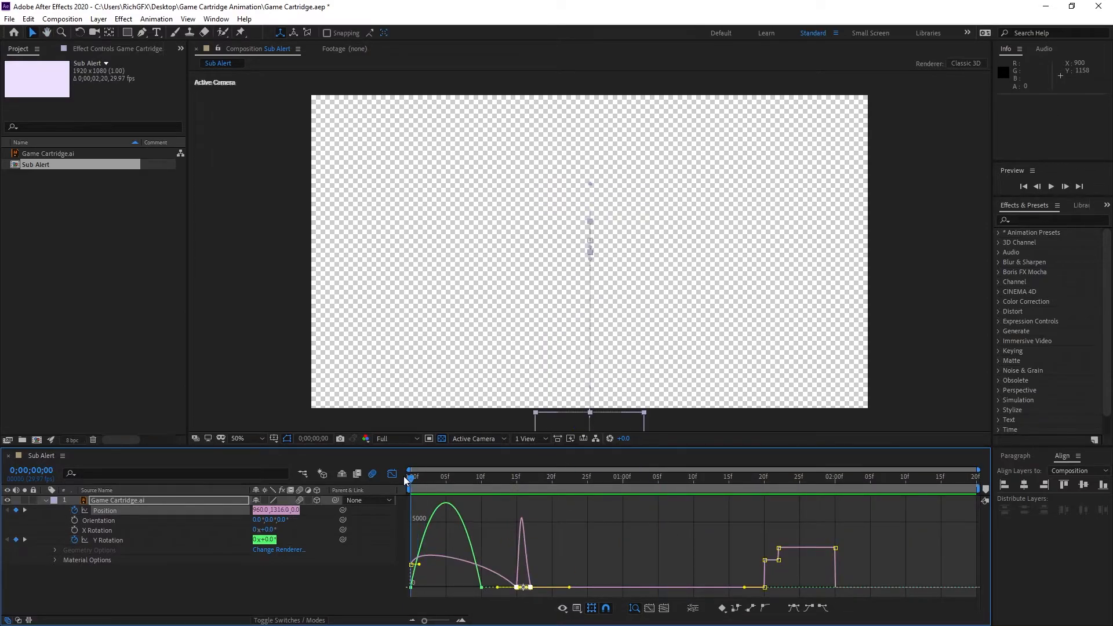
click(469, 476)
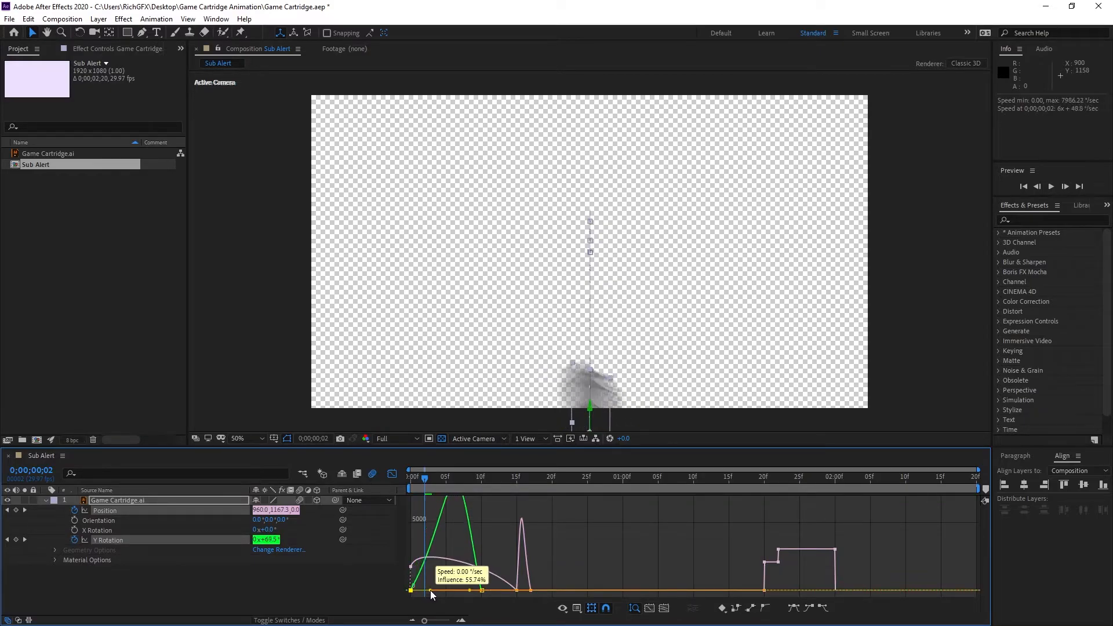
click(409, 476)
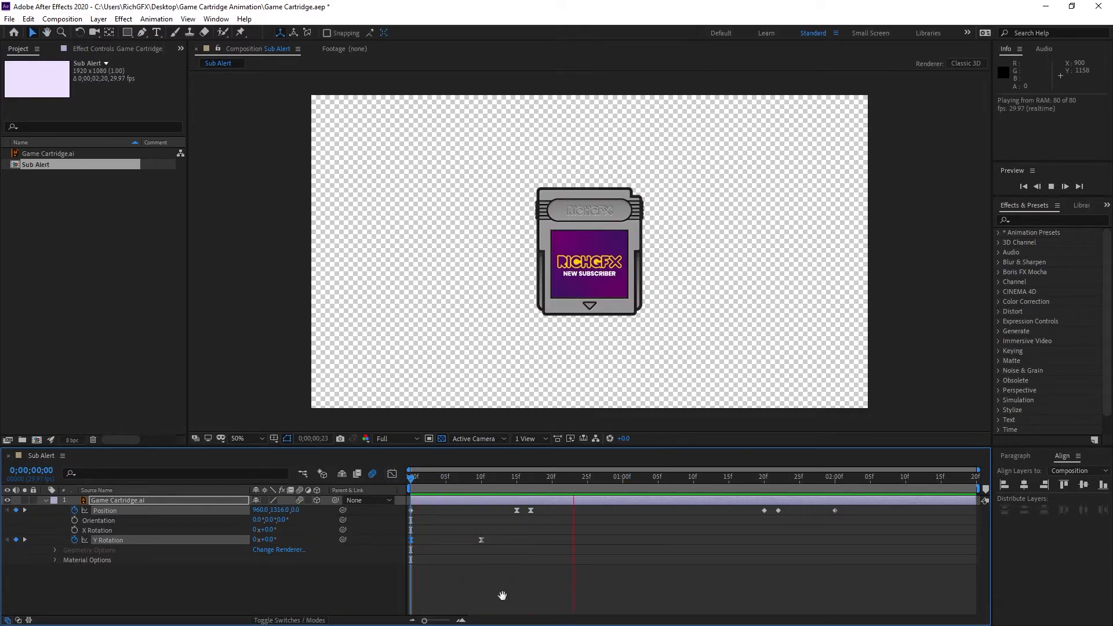
Step: Stop playback and select the cartridge's later snap and exit Position keyframes
click(757, 477)
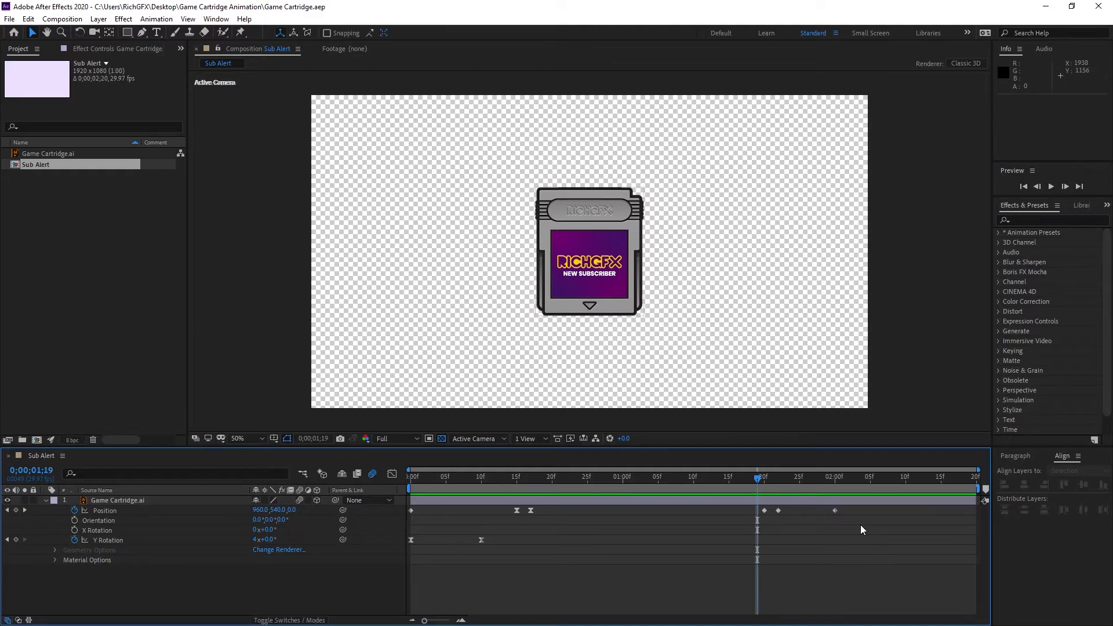
click(116, 500)
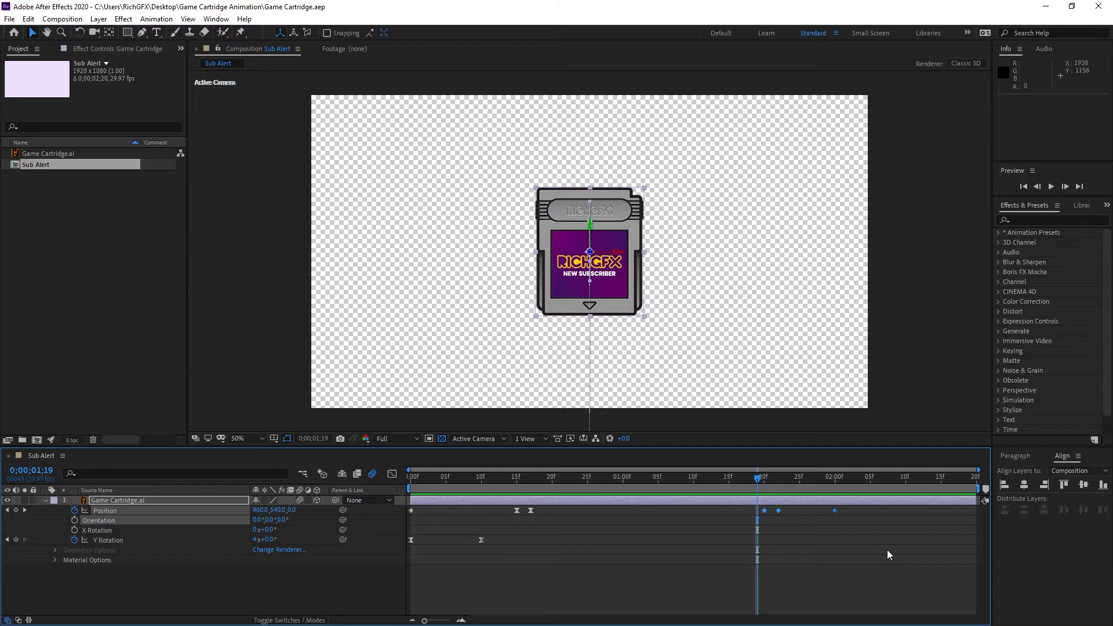
click(764, 510)
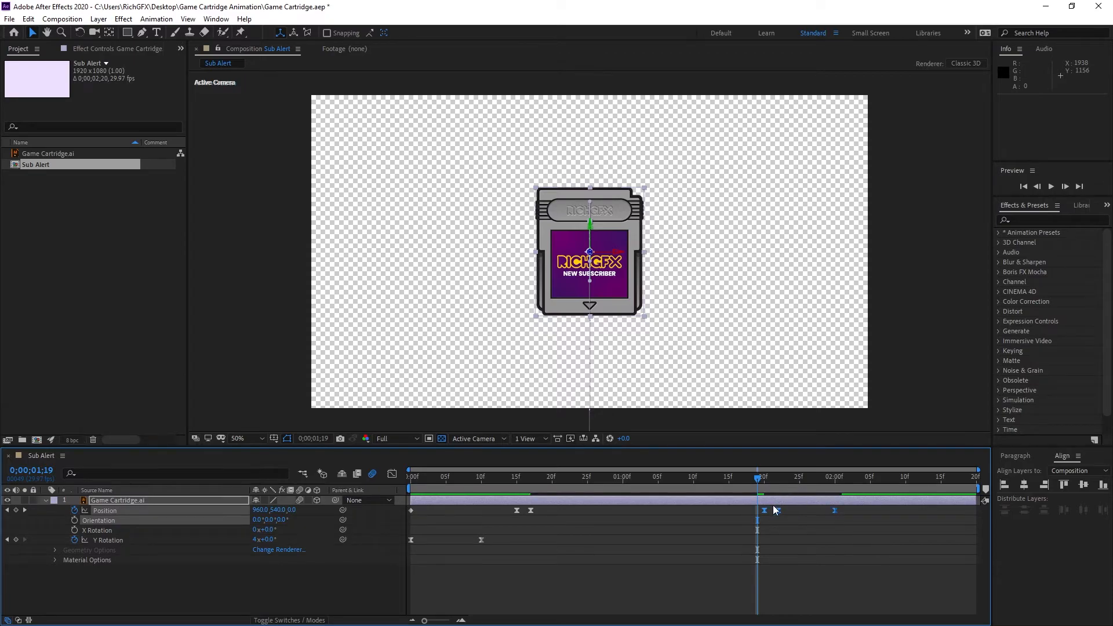
mouse_move(391, 475)
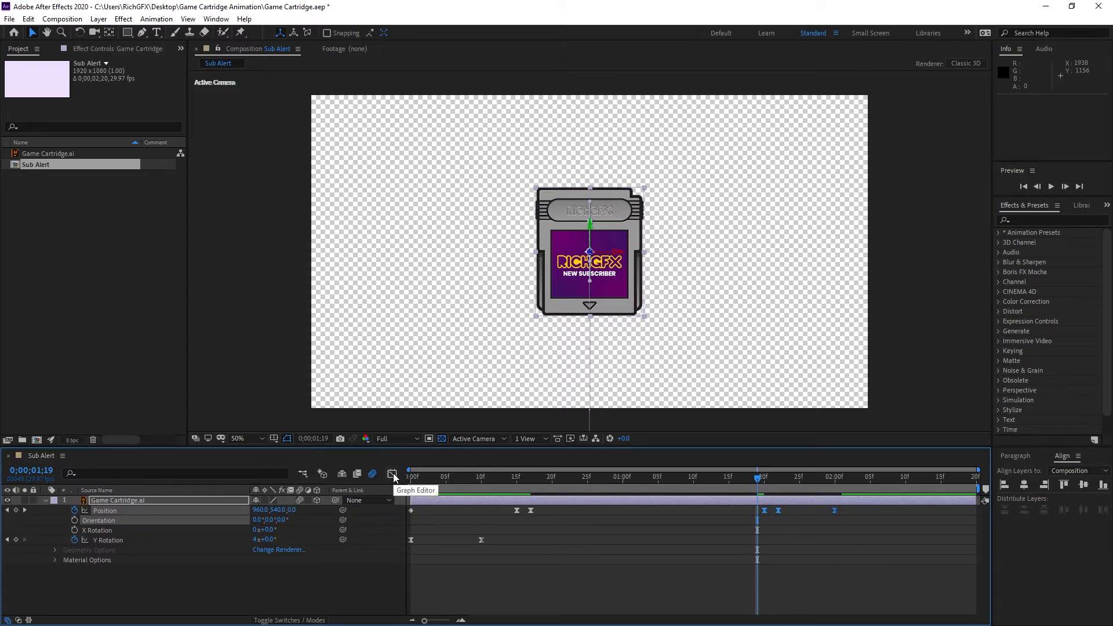
Step: Stretch the speed-graph eases on the snap and exit keyframes around 1;20–2;00
click(391, 473)
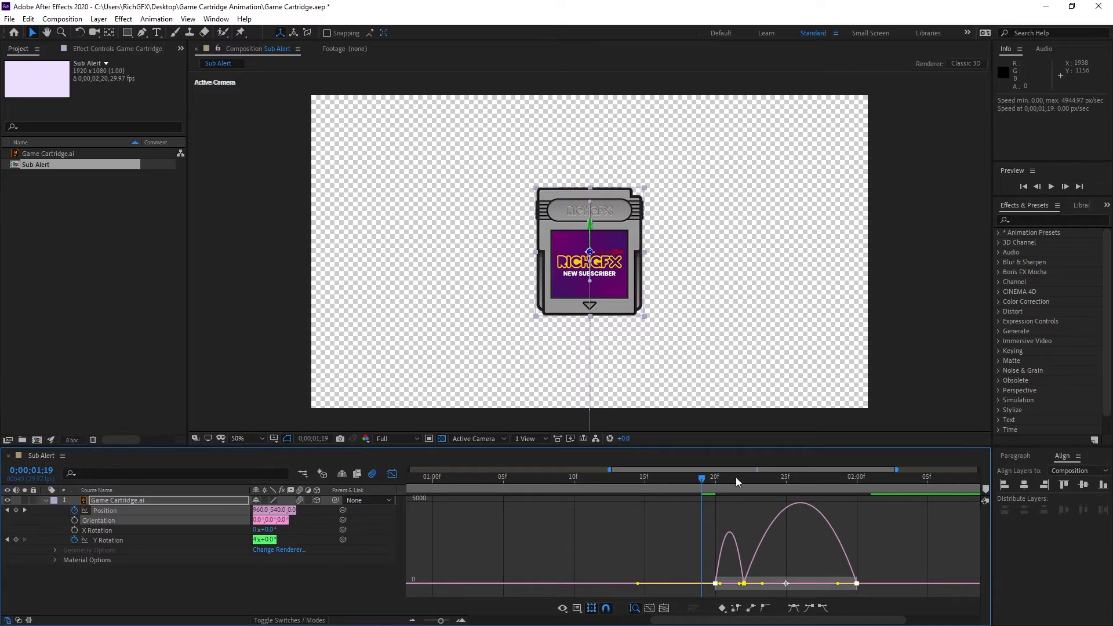
click(730, 477)
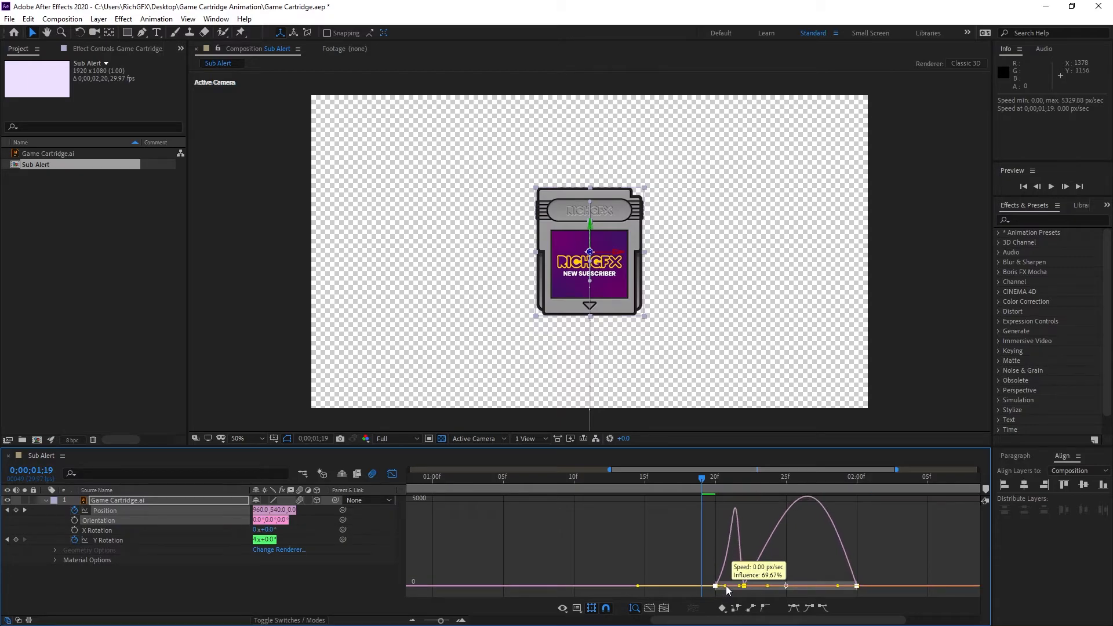
click(729, 476)
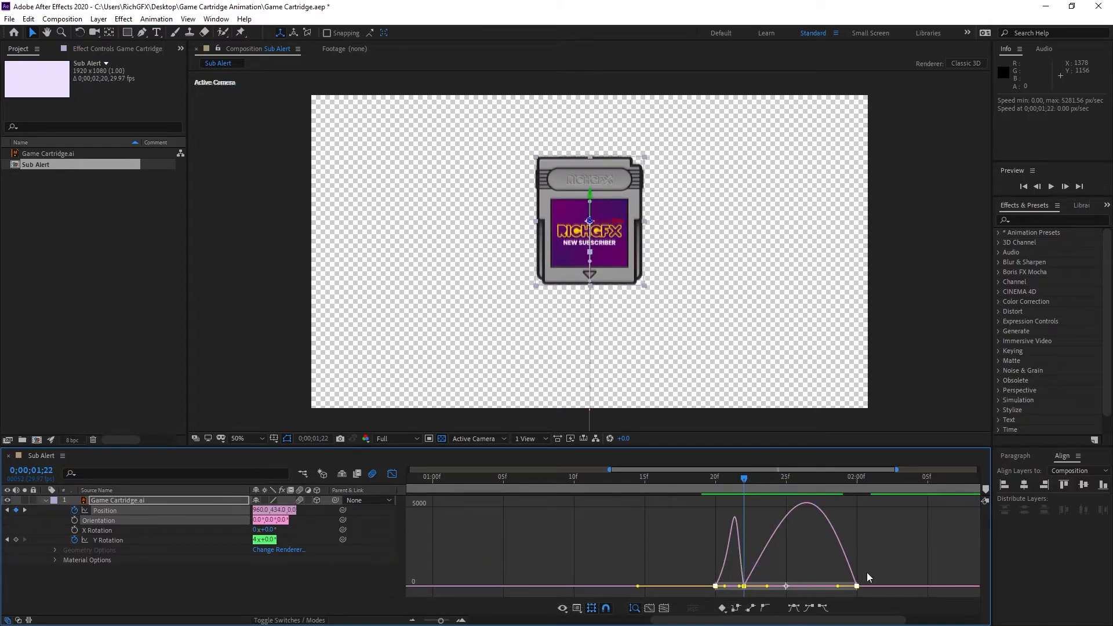
mouse_move(842, 590)
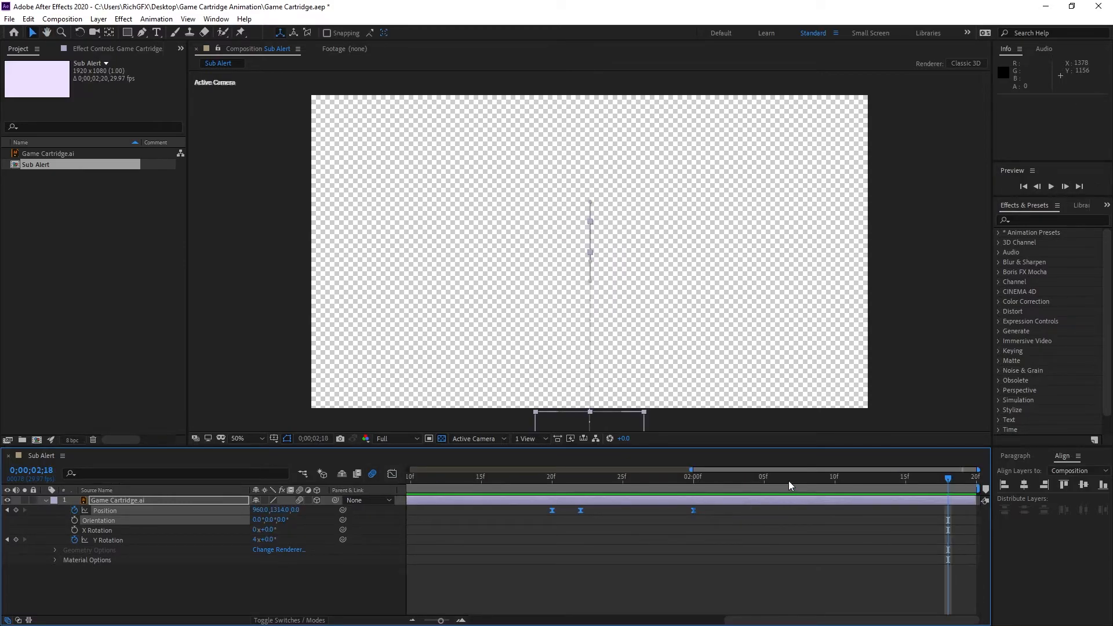
Step: Play the full entrance, spin, settle and drop-out animation, then collapse the cartridge layer's properties
click(581, 477)
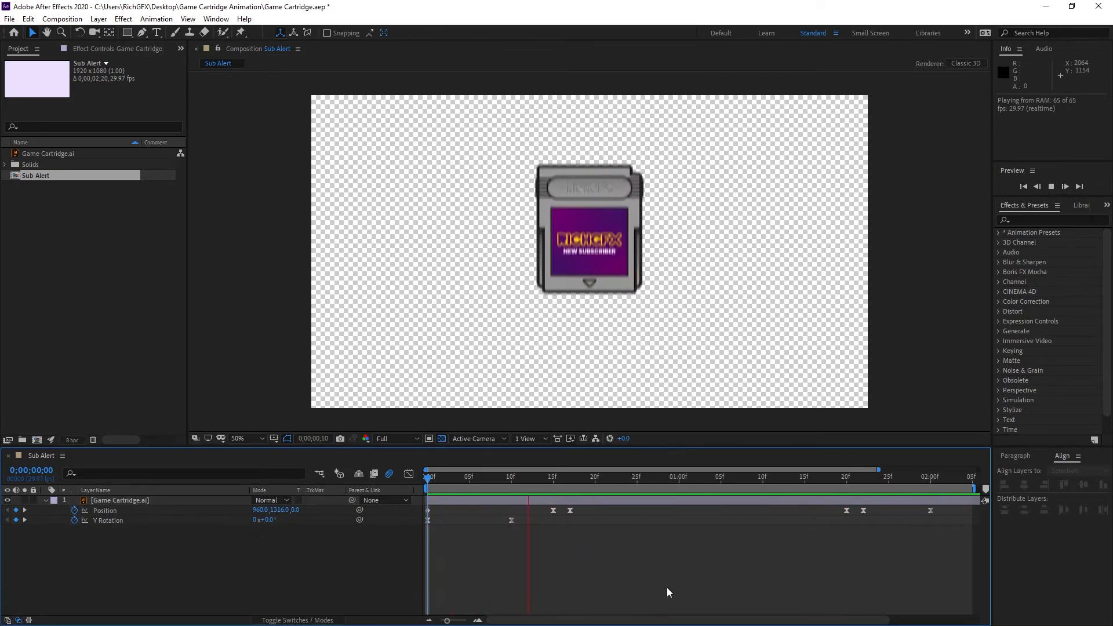
click(486, 476)
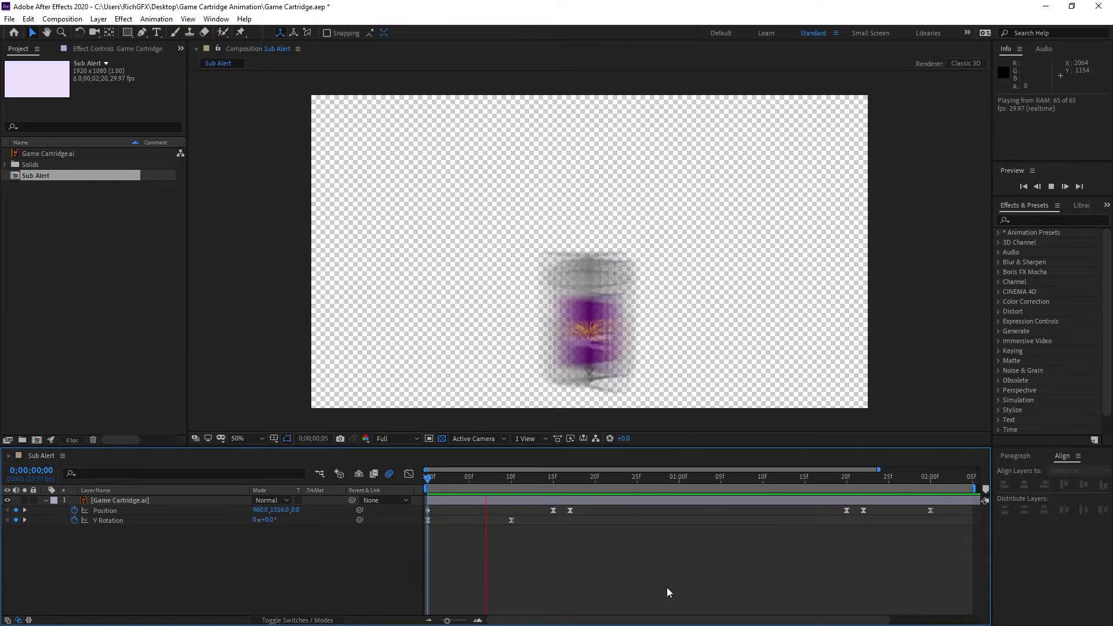
click(845, 477)
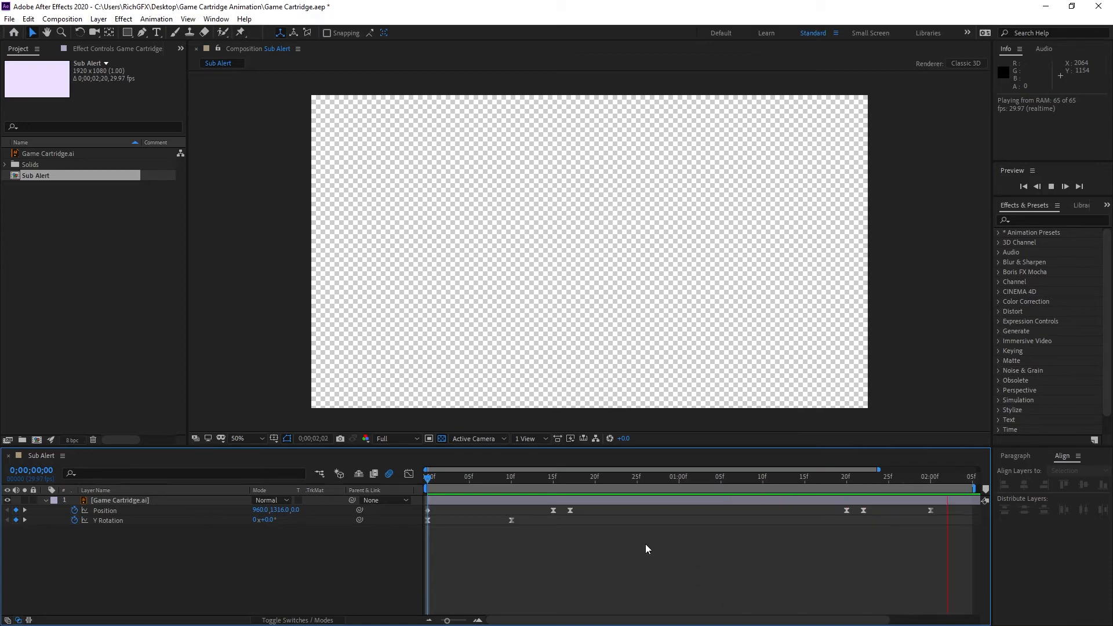
click(528, 477)
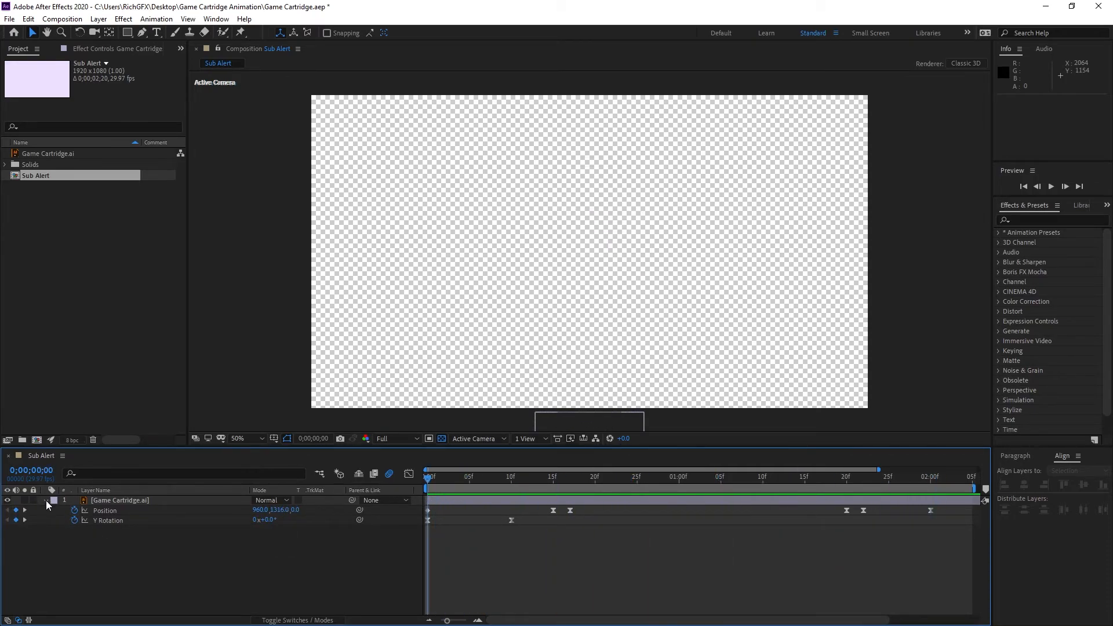
click(23, 501)
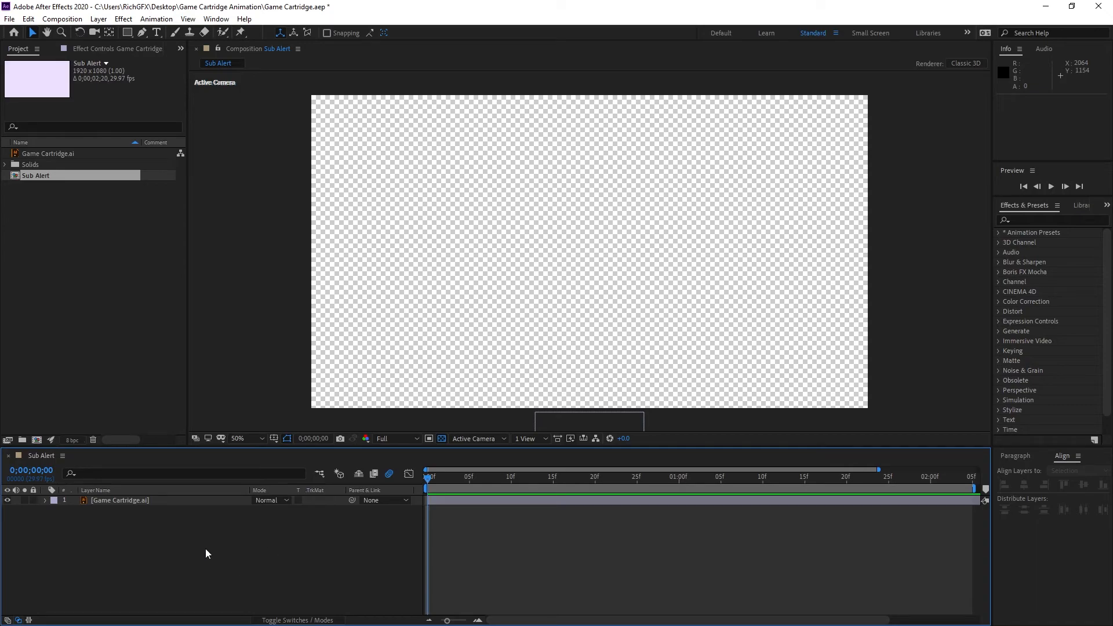
mouse_move(277, 417)
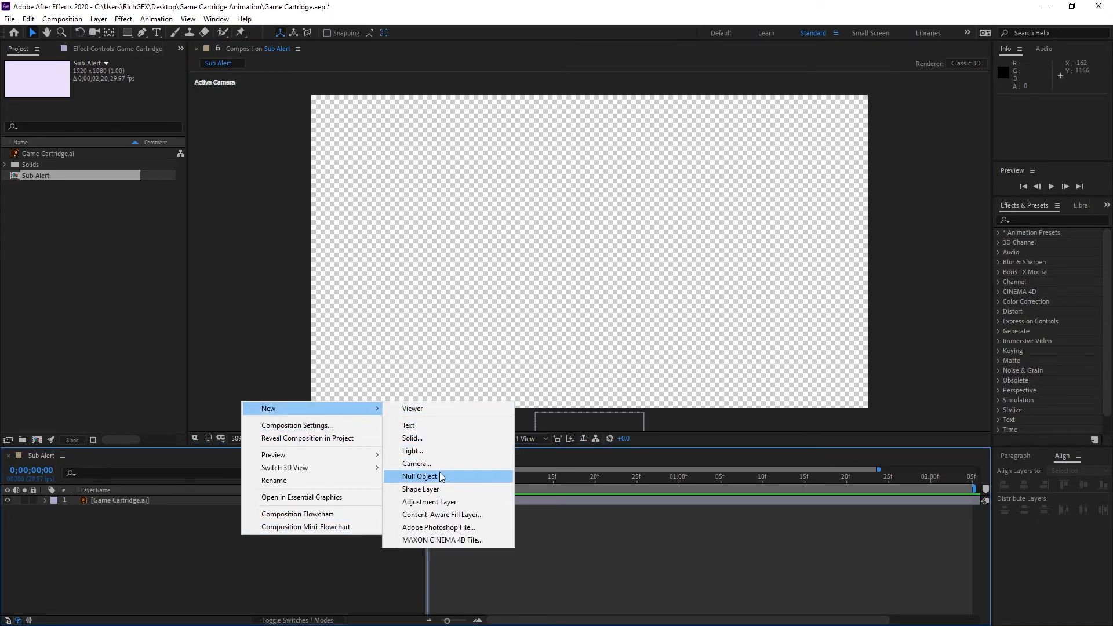
Step: Create a 'Scale Controller' null and set it as the cartridge layer's parent
click(420, 476)
text(Scale Controller)
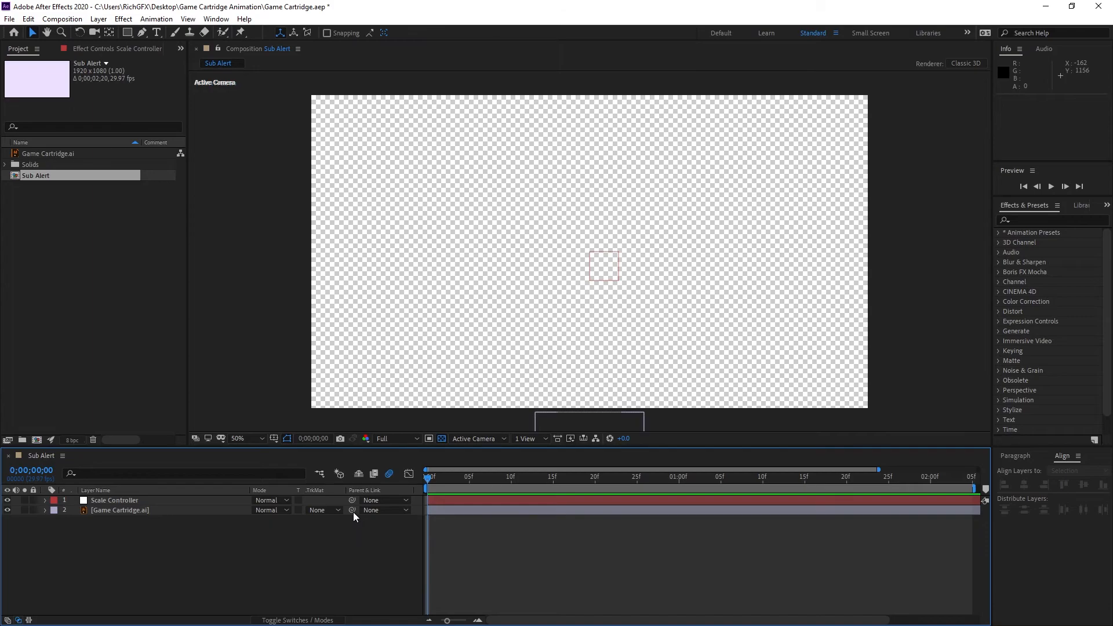
mouse_move(353, 510)
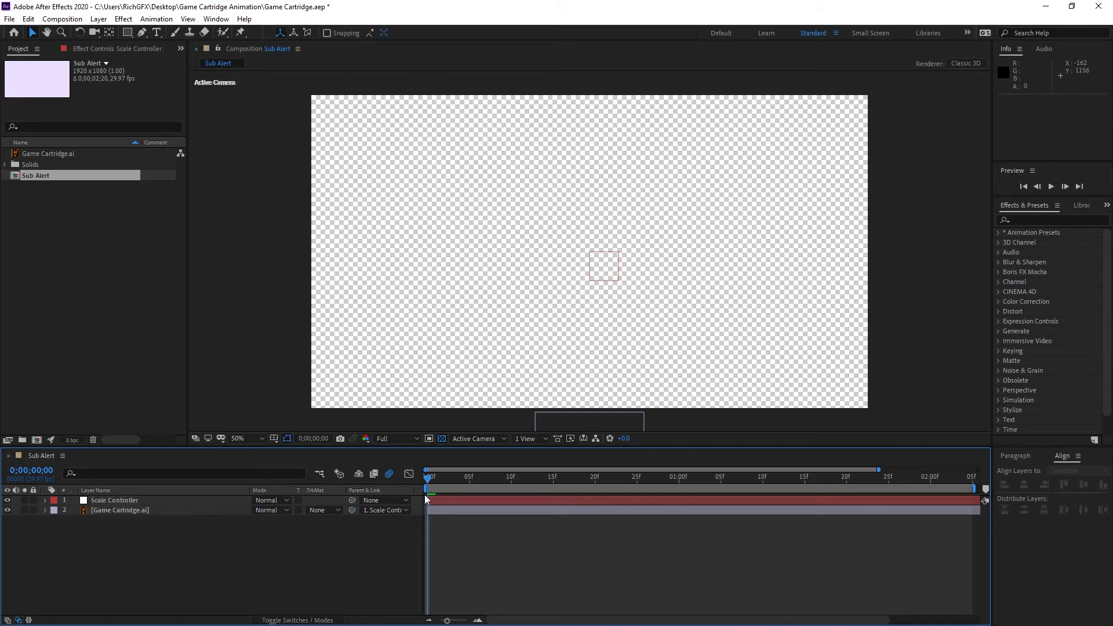
click(518, 477)
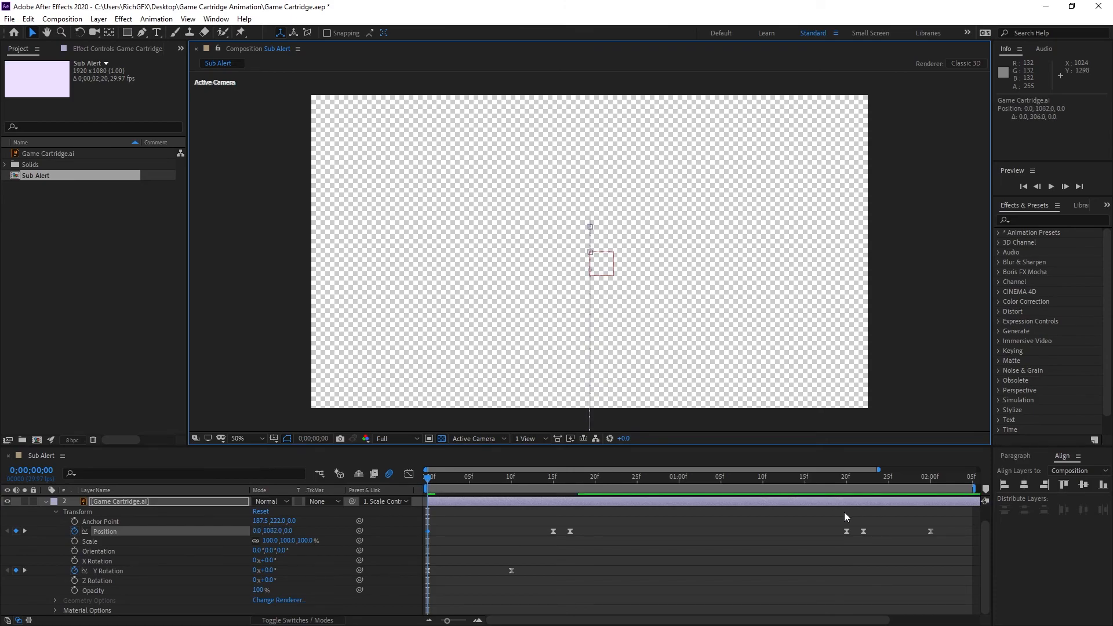
click(930, 476)
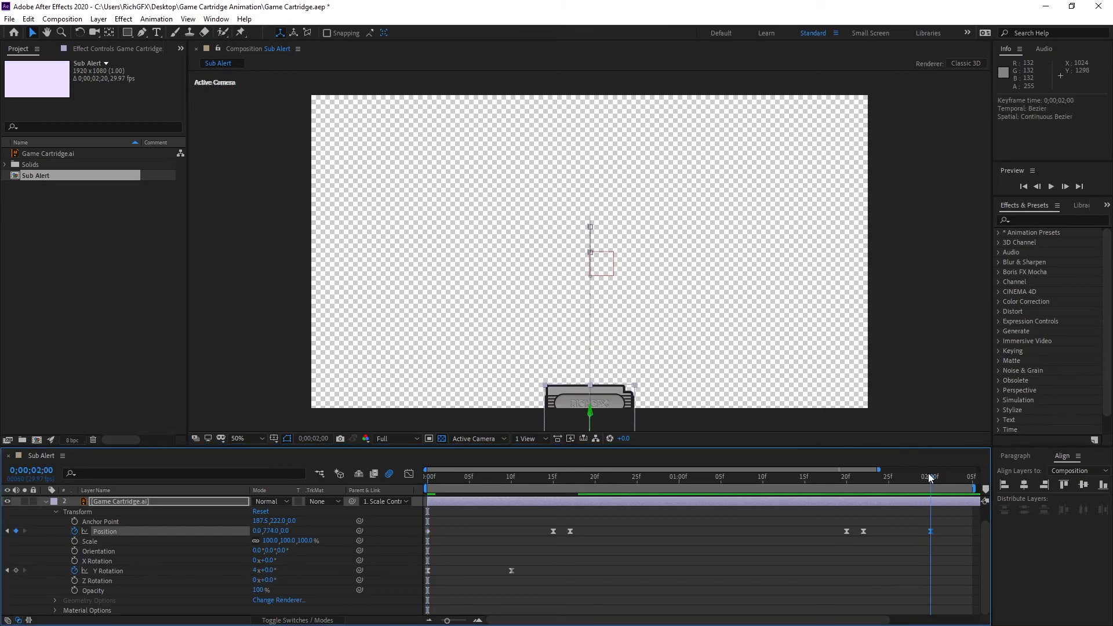